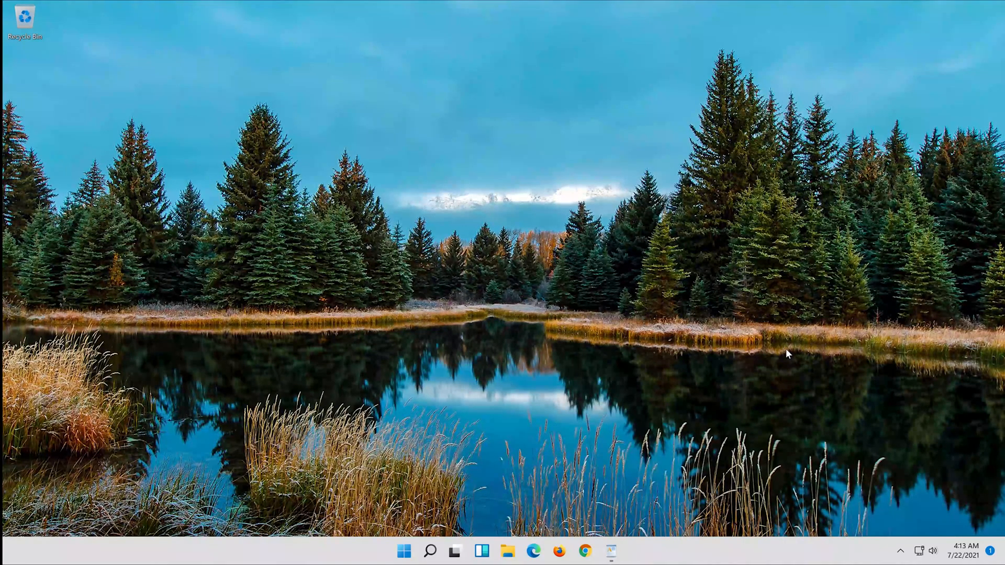
# Open the Start menu and launch Settings from the pinned apps
pyautogui.click(404, 551)
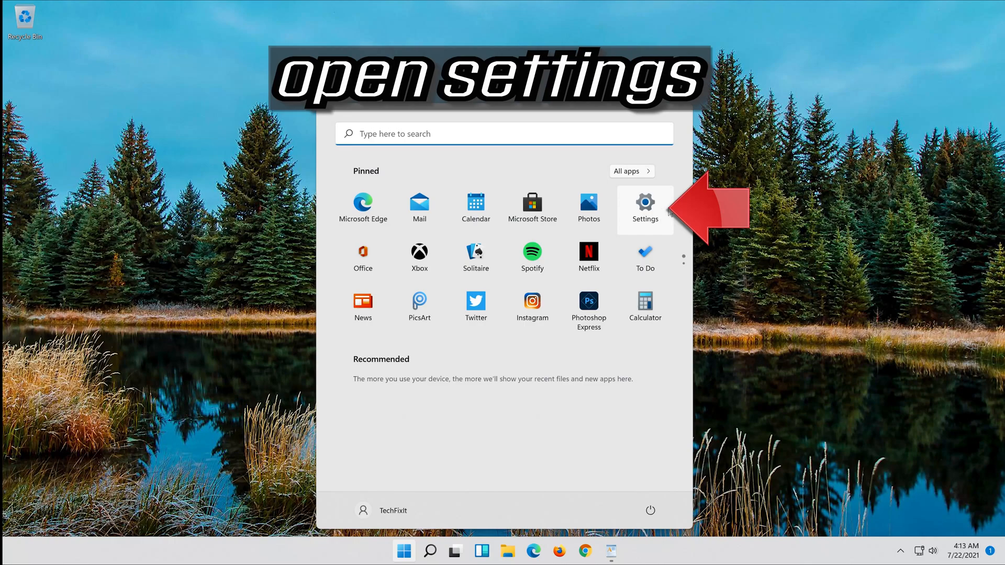
pyautogui.click(644, 205)
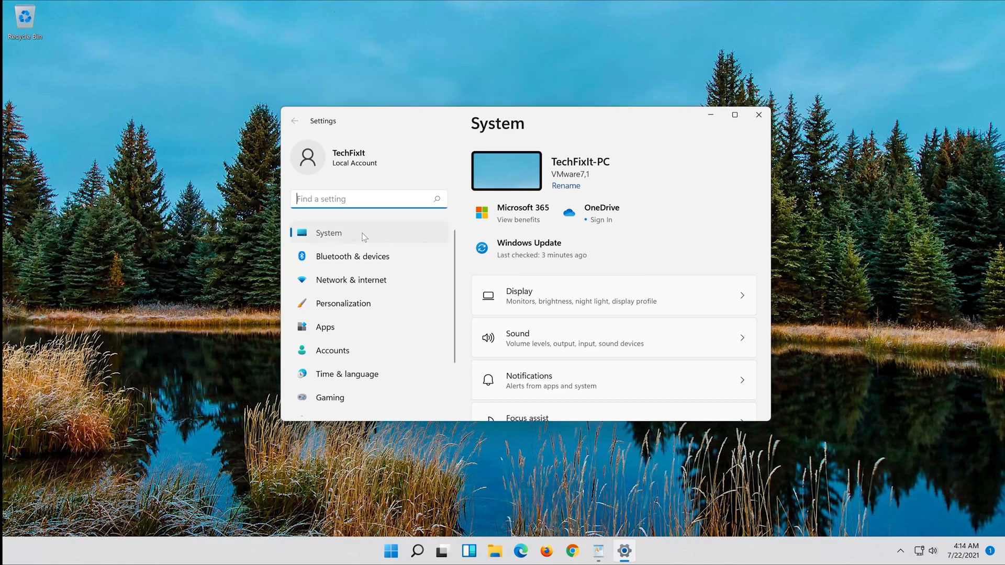
# Scroll System settings and go to Troubleshoot, then Other troubleshooters
pyautogui.scroll(-3)
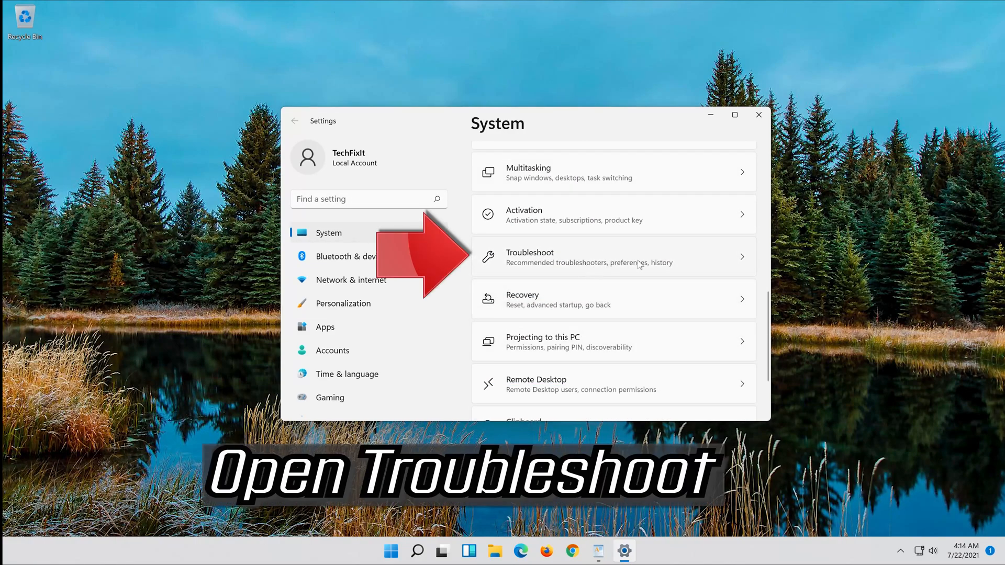
pyautogui.moveTo(628, 267)
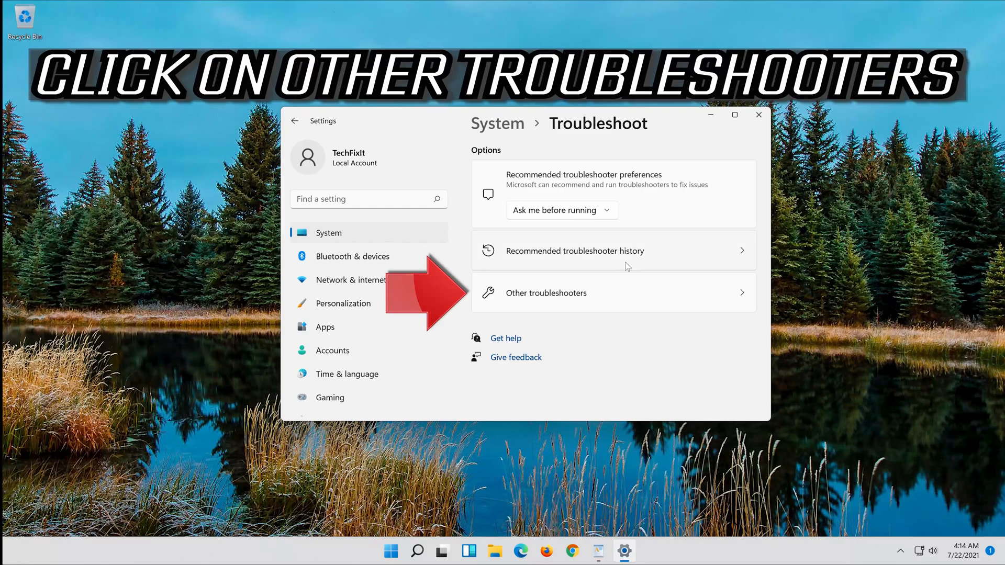
pyautogui.moveTo(621, 293)
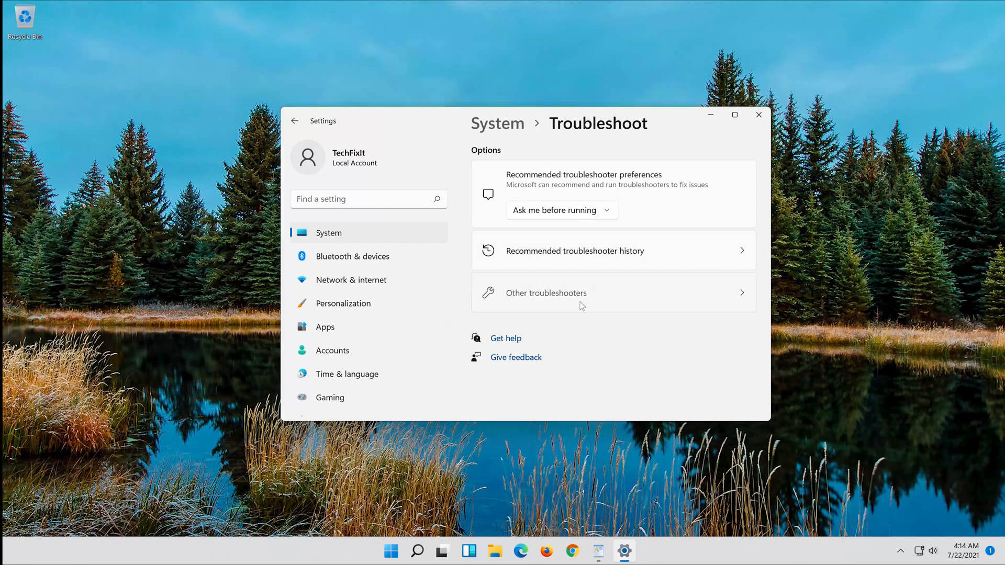
pyautogui.click(545, 293)
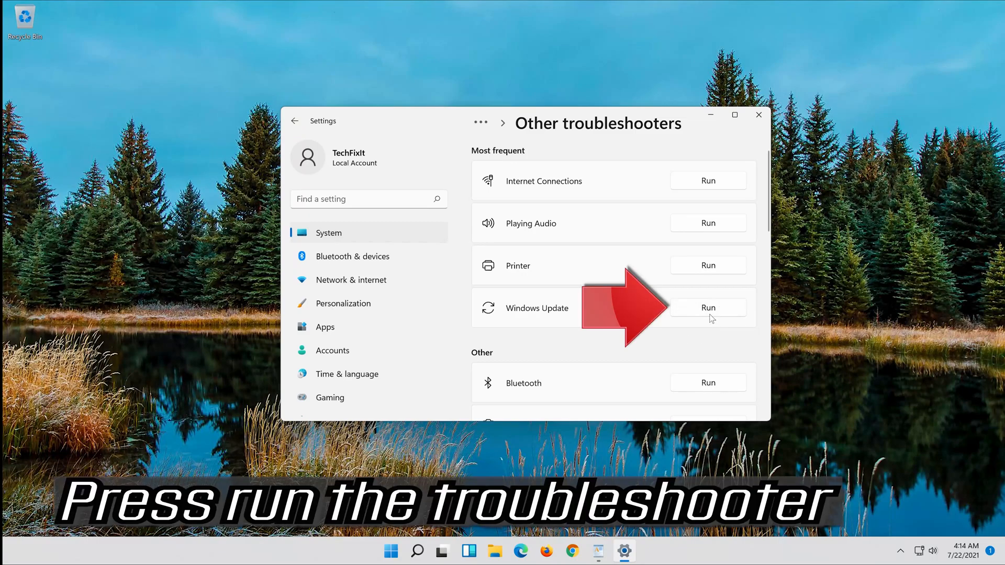
# Run the Windows Update troubleshooter to completion, then close it and Settings
pyautogui.click(707, 308)
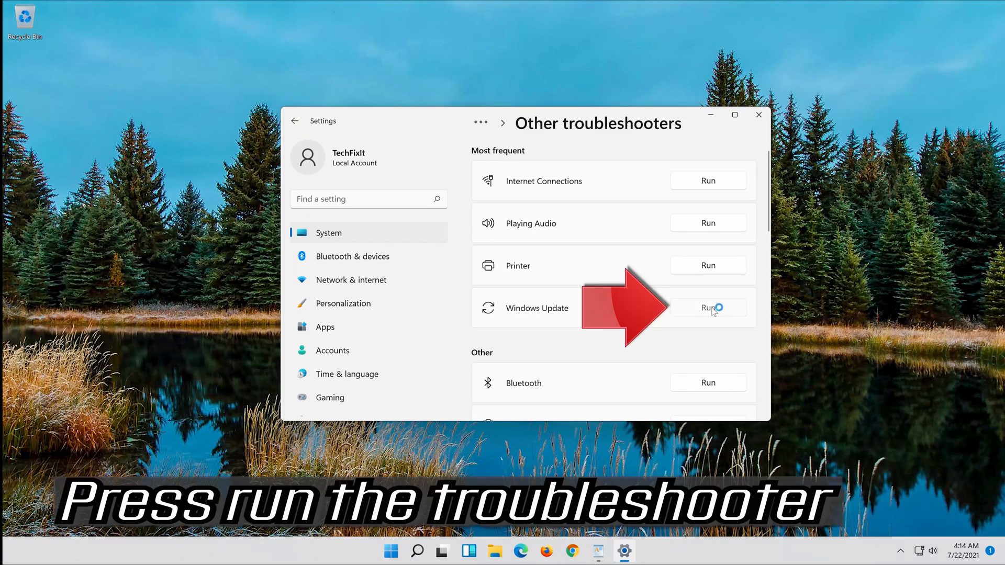
pyautogui.click(707, 308)
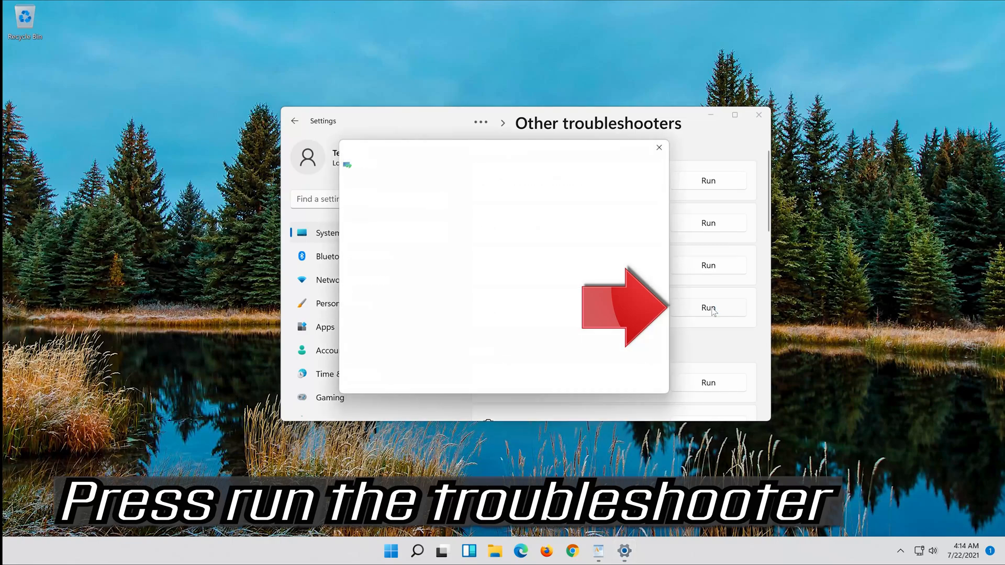
pyautogui.click(707, 307)
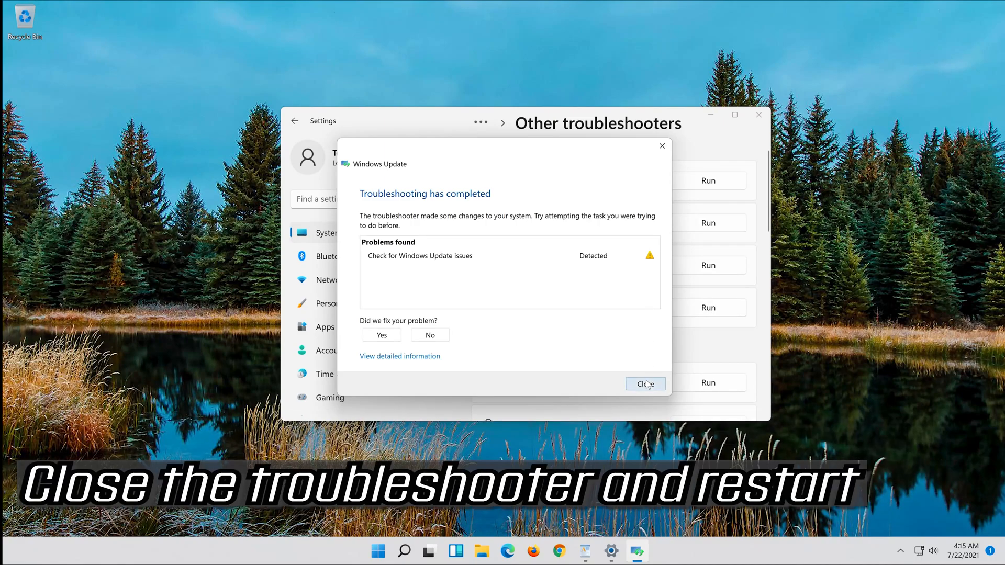
pyautogui.click(645, 382)
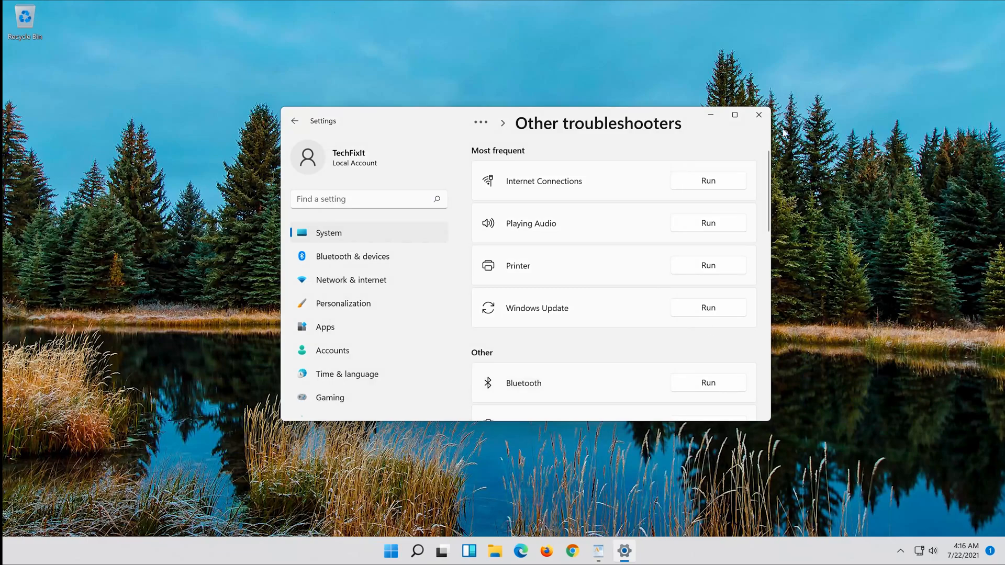
pyautogui.click(758, 114)
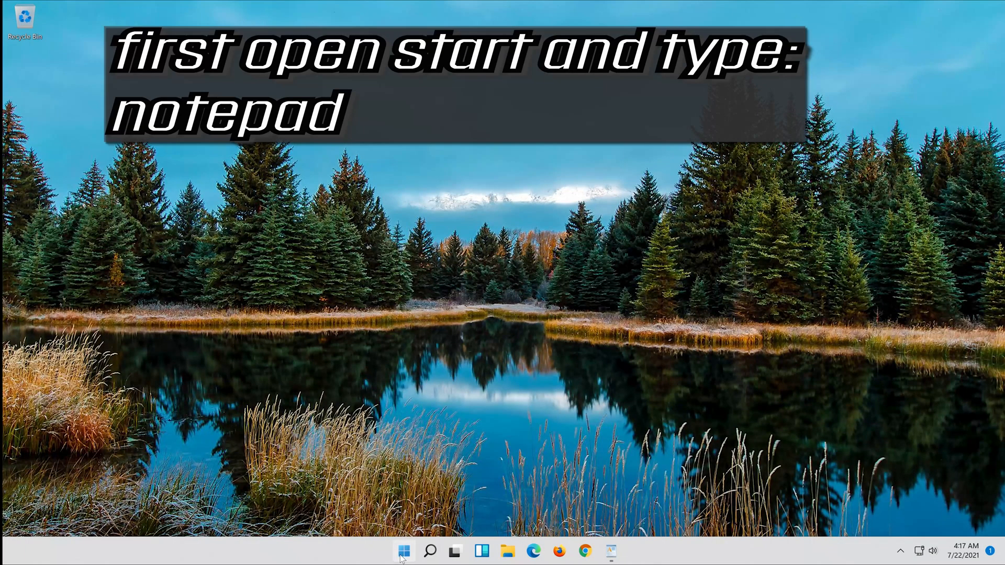
# Open Notepad from Start search and paste in the reset script from WordPad
pyautogui.click(403, 550)
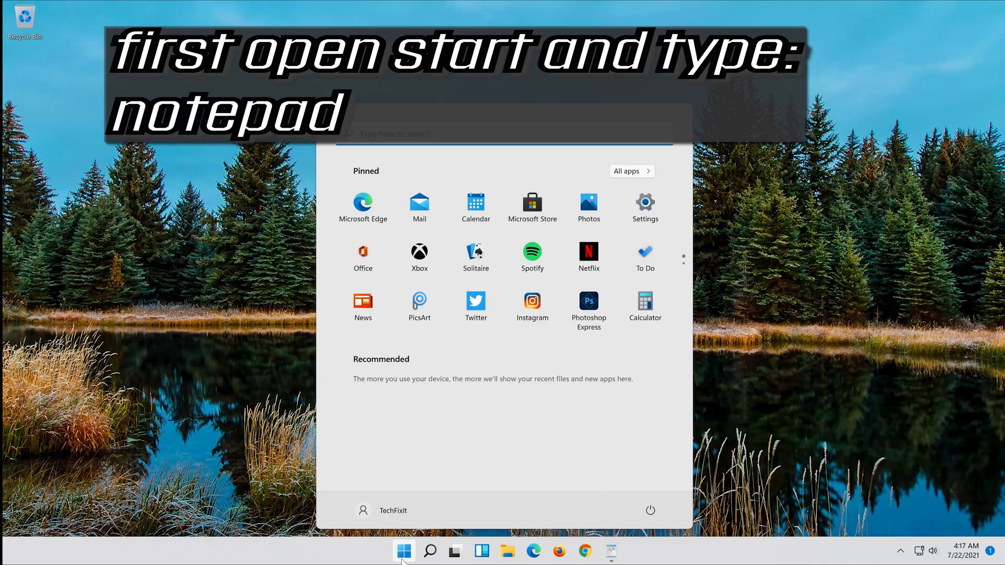
pyautogui.write('notepad')
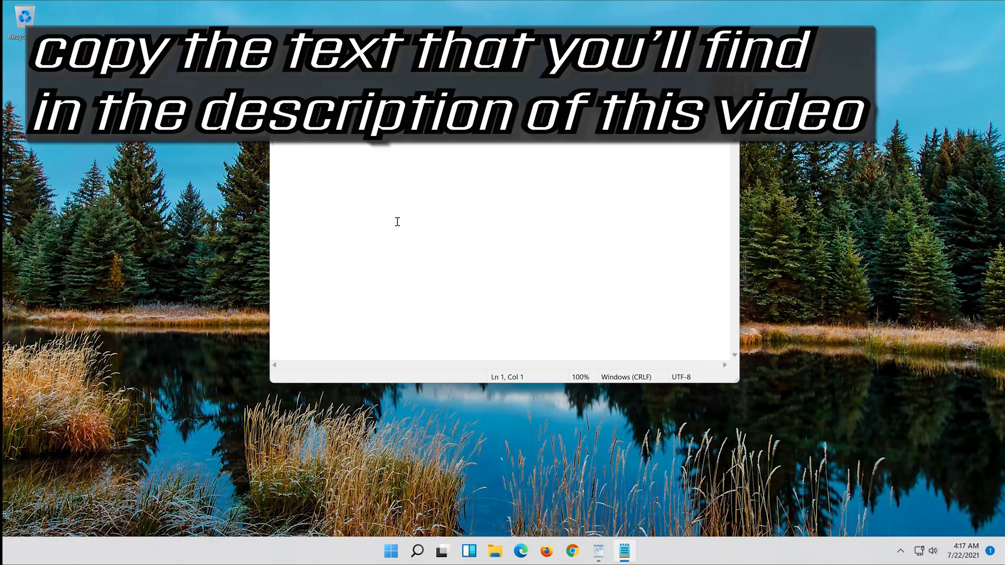
pyautogui.click(598, 551)
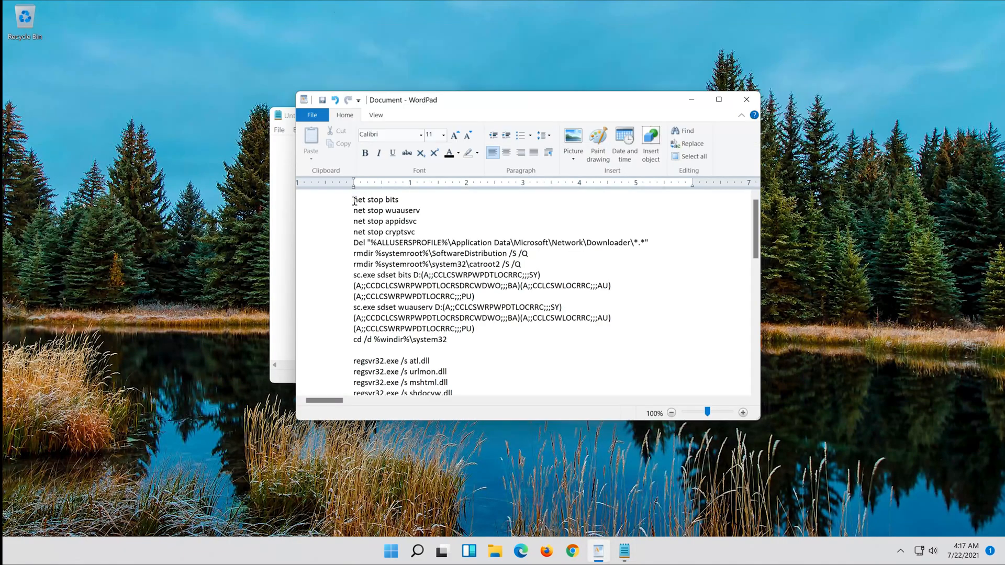
pyautogui.scroll(-3)
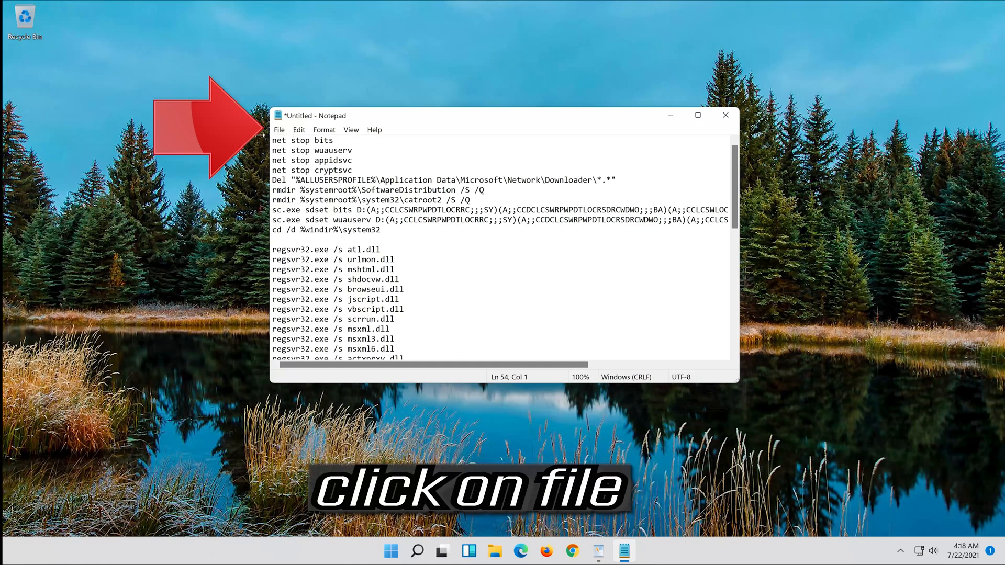
# Open Notepad's File menu to save the untitled reset script
pyautogui.click(278, 129)
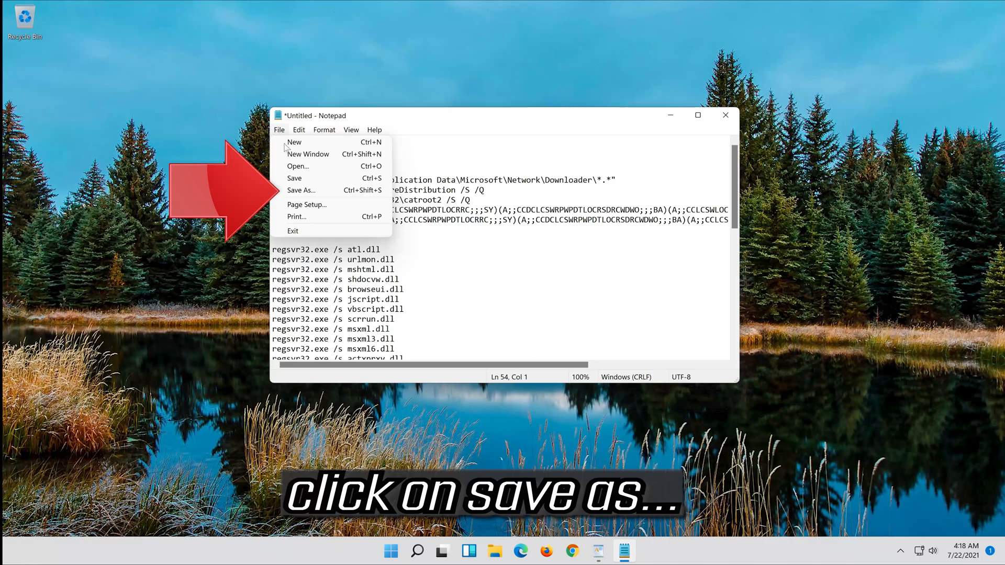
pyautogui.moveTo(345, 194)
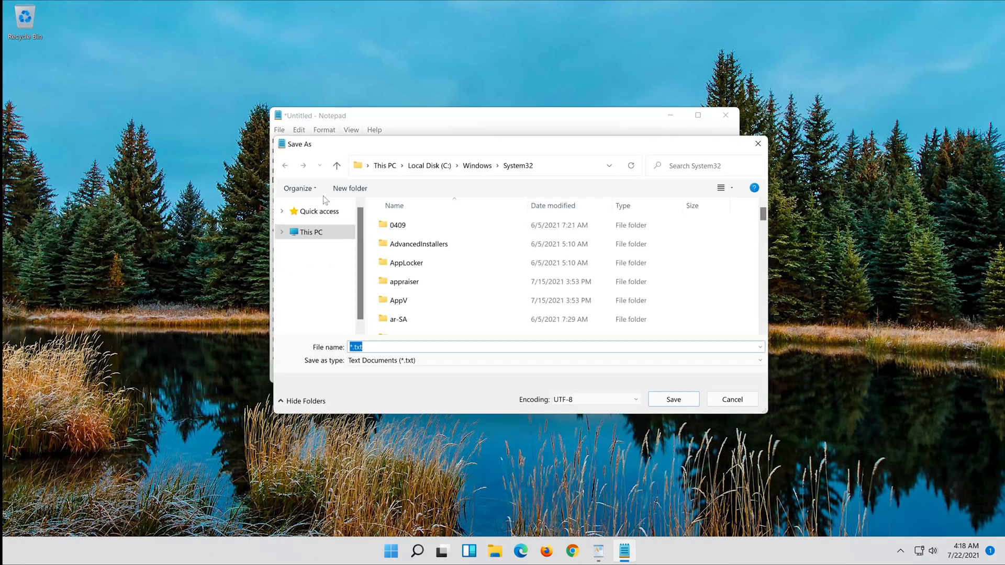
# Save the reset script to the Desktop as fix.bat with All Files type, then close Notepad
pyautogui.click(316, 228)
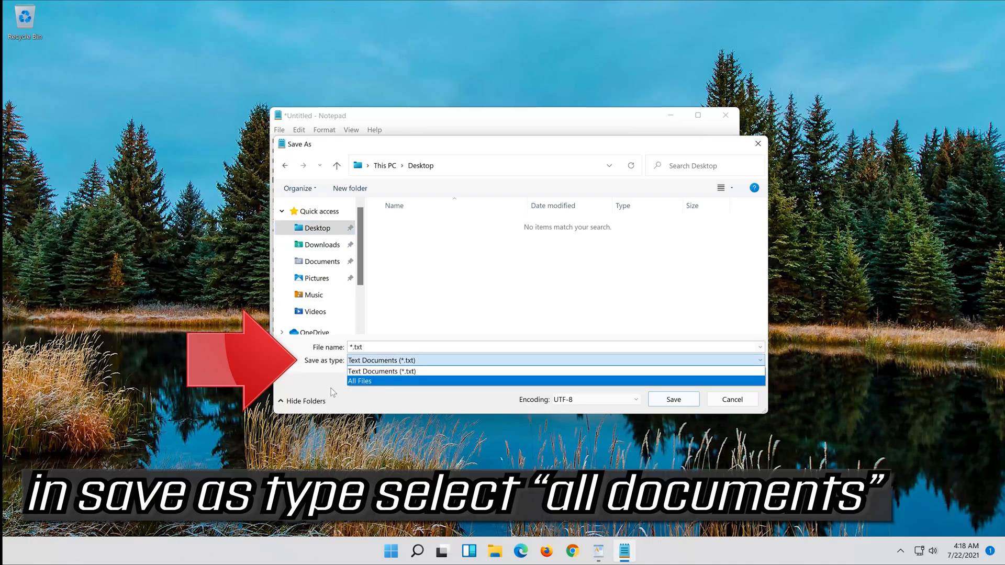
pyautogui.click(359, 380)
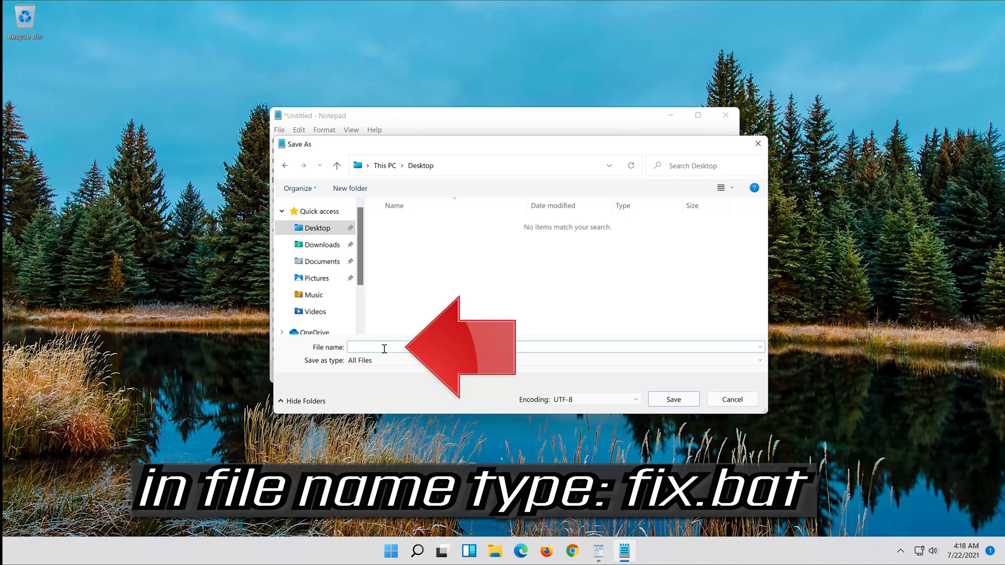
pyautogui.write('fix')
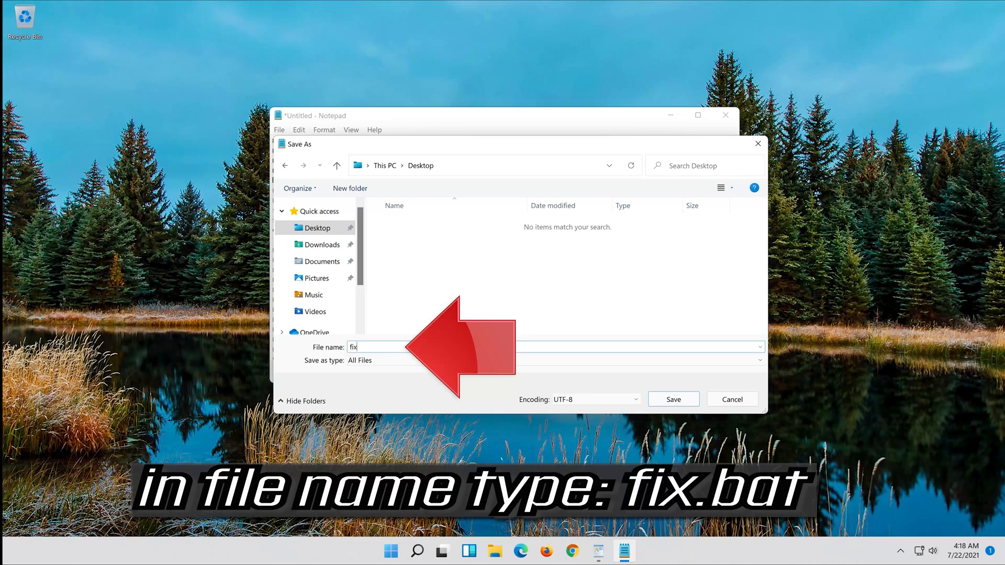
pyautogui.write('.bat')
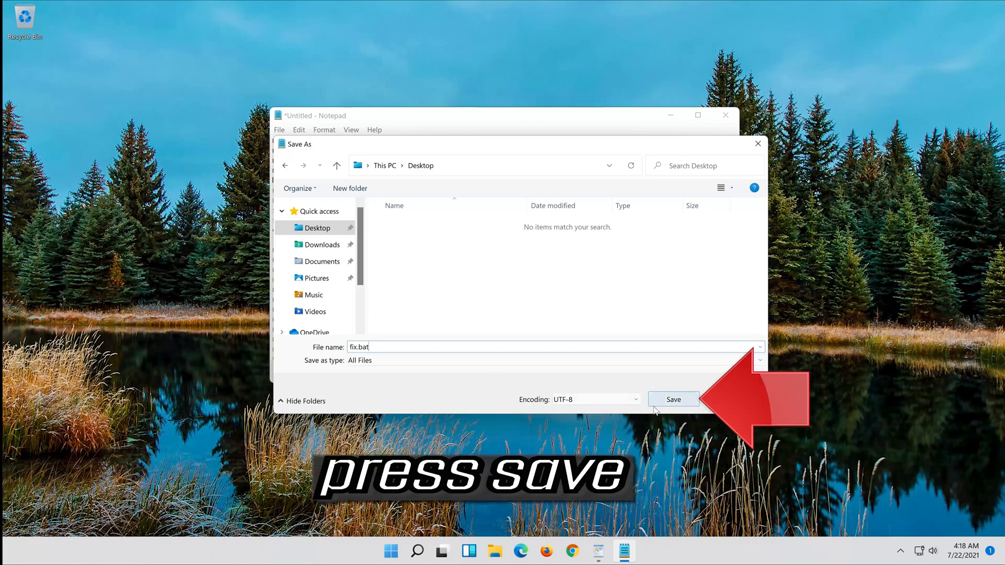
pyautogui.click(673, 399)
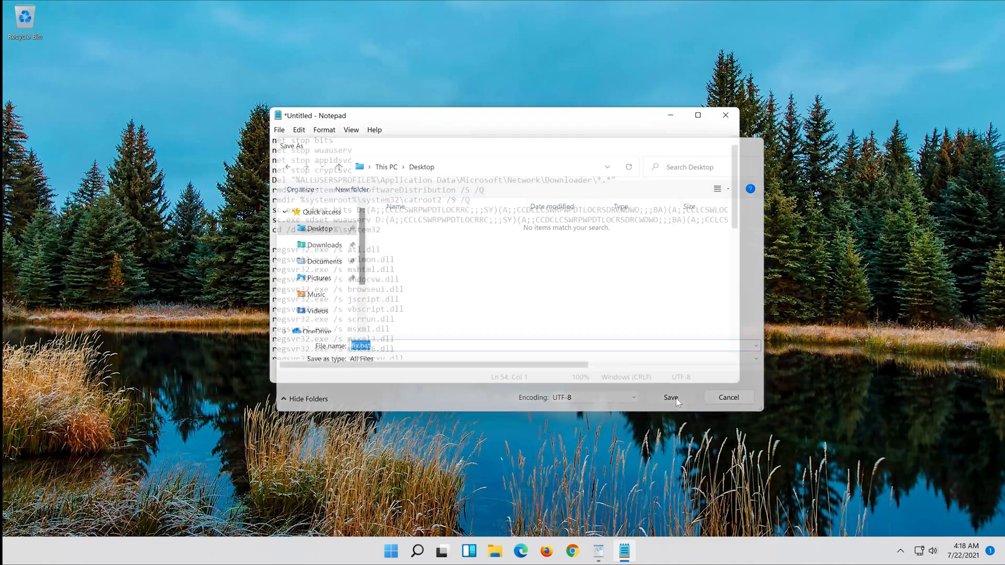
pyautogui.click(671, 397)
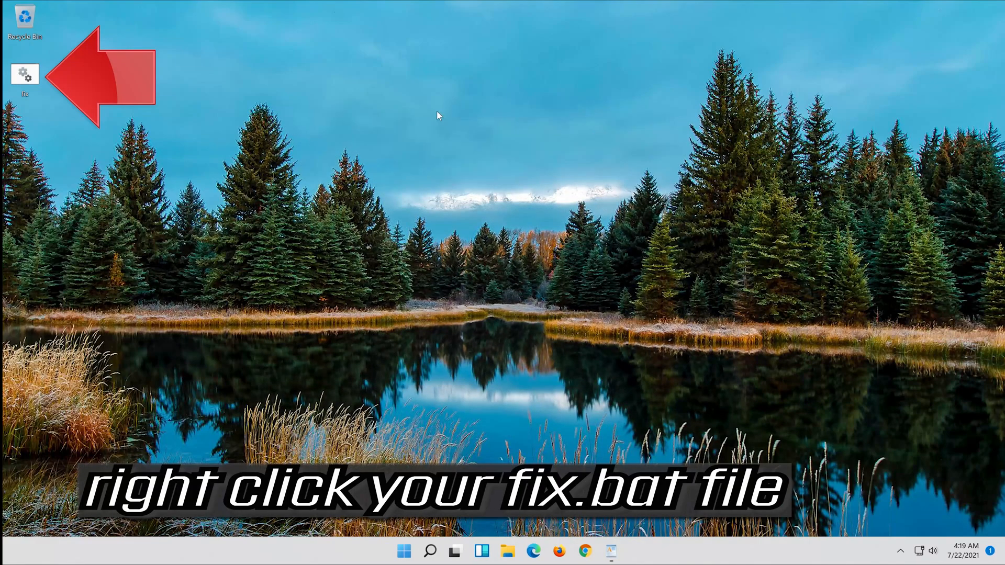
# Run fix.bat from the desktop as administrator
pyautogui.rightClick(24, 74)
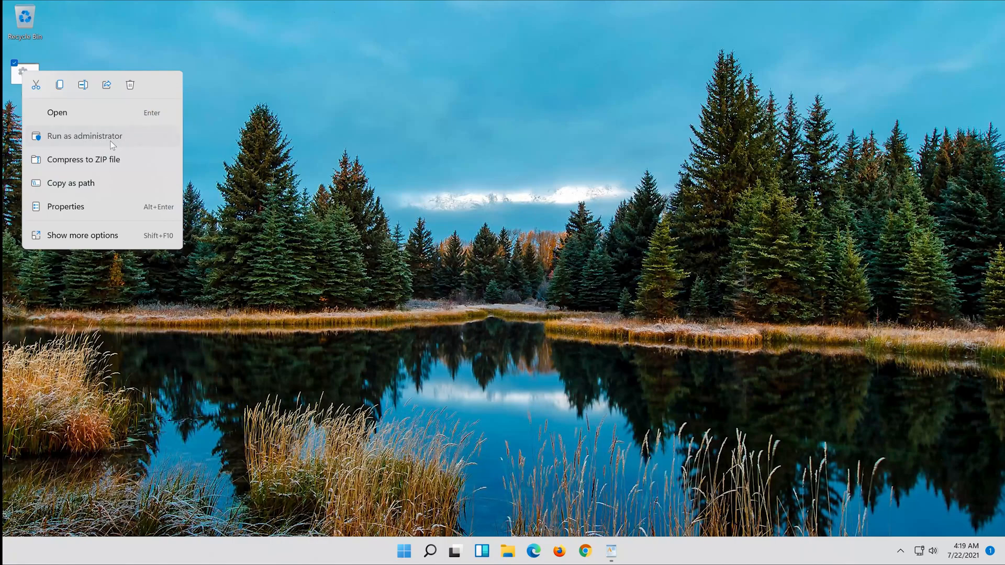
pyautogui.click(84, 136)
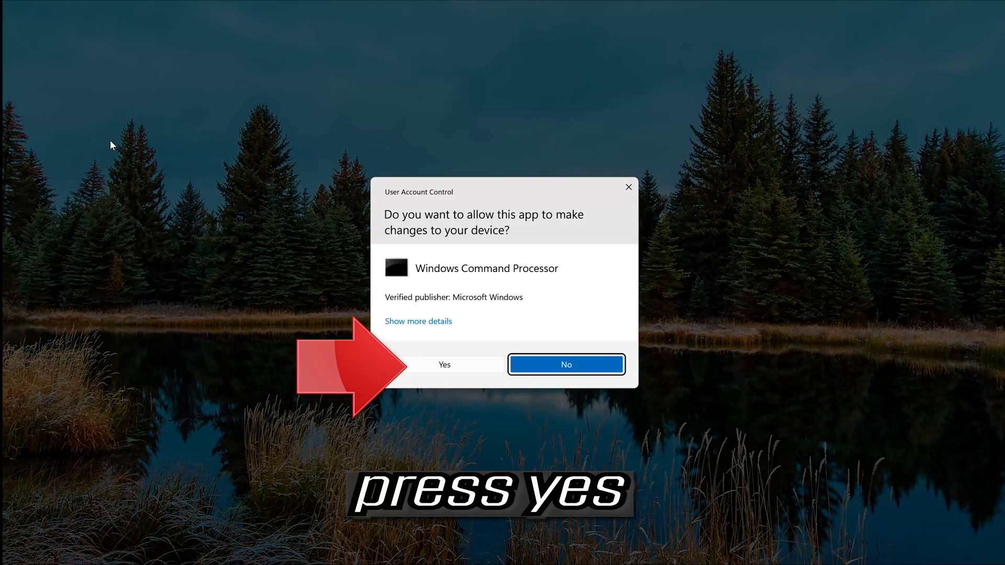
pyautogui.moveTo(409, 381)
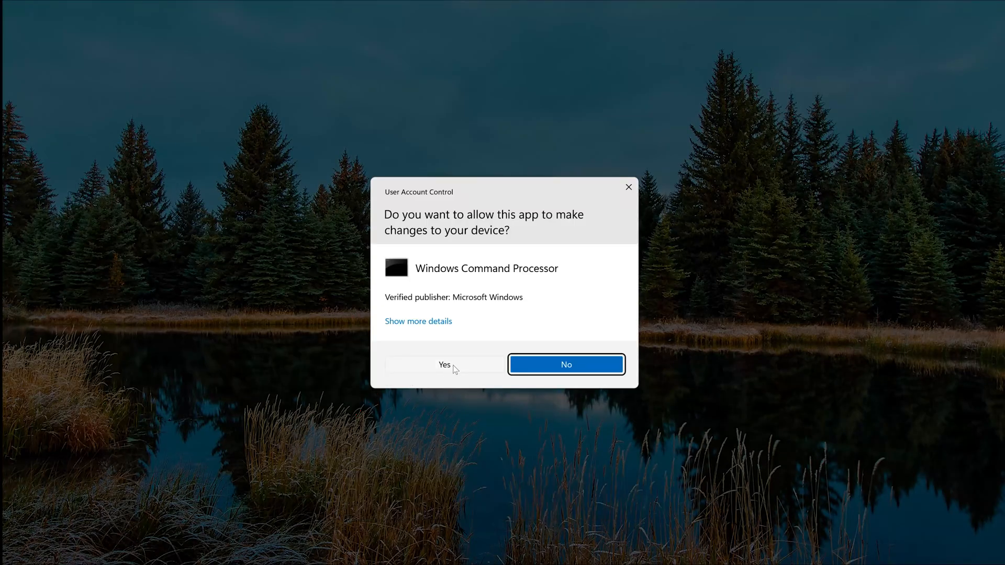
# Approve the UAC prompt, let fix.bat run its repair commands, then close Command Prompt
pyautogui.click(443, 364)
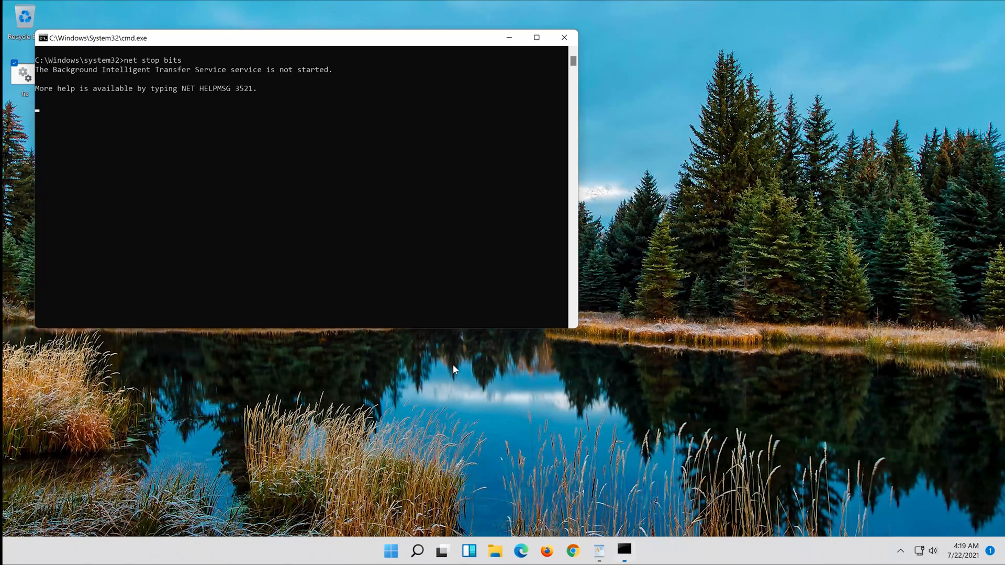
pyautogui.write('net stop wuauserv')
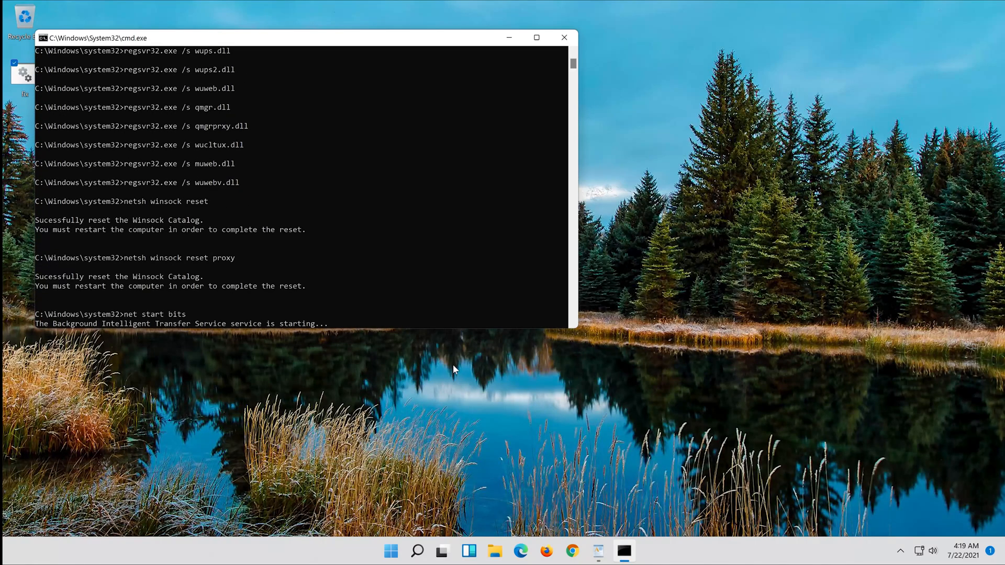
pyautogui.click(563, 37)
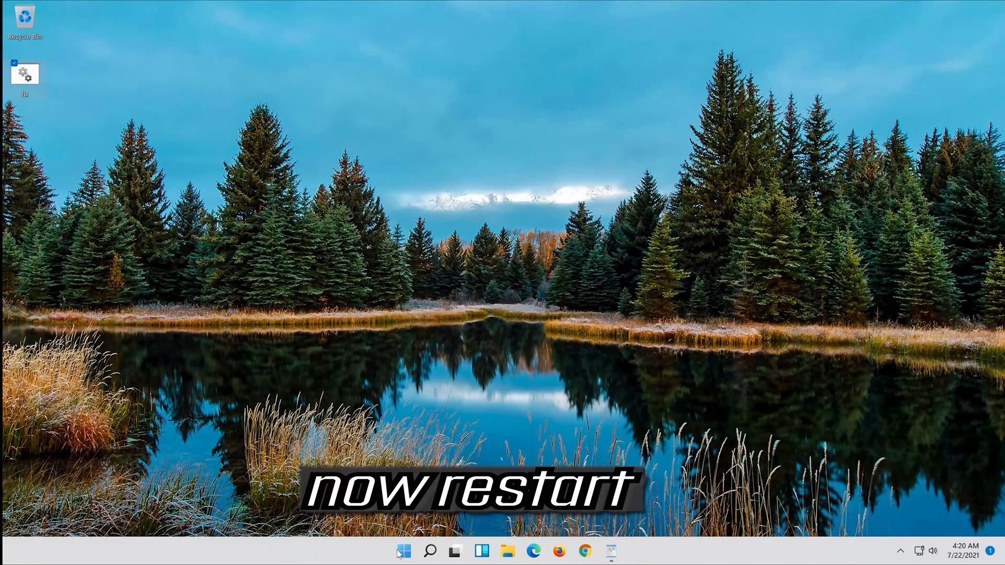
# Open the Start menu to restart the PC
pyautogui.click(402, 551)
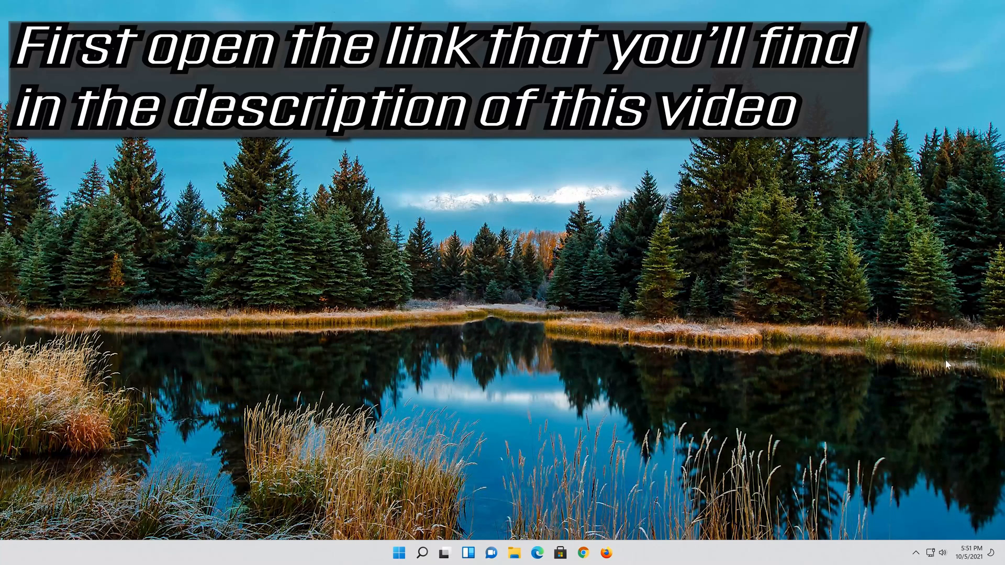
# Open Firefox and use Paste and Go to load the copied Download Windows 11 link
pyautogui.click(604, 552)
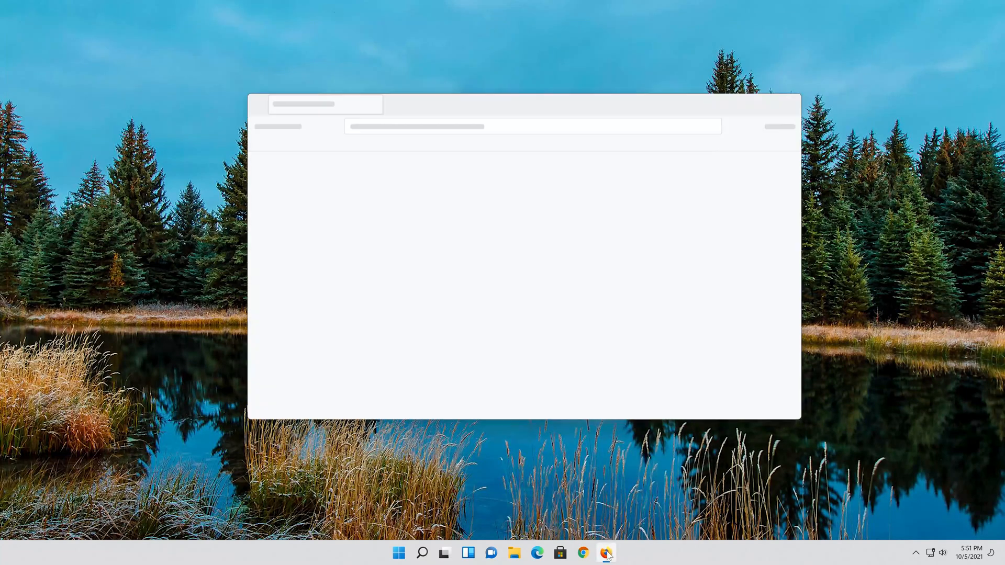
pyautogui.click(605, 552)
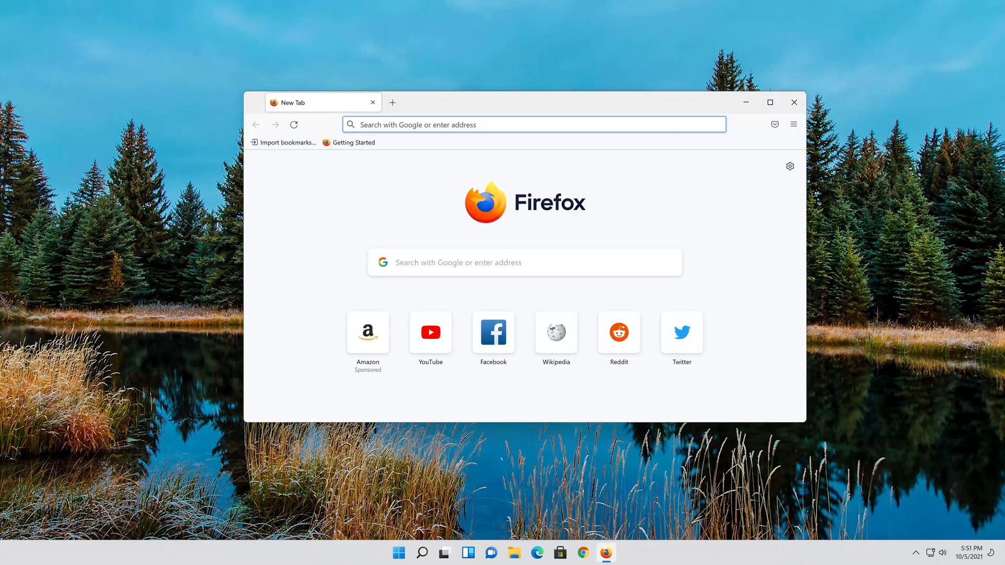
pyautogui.rightClick(532, 124)
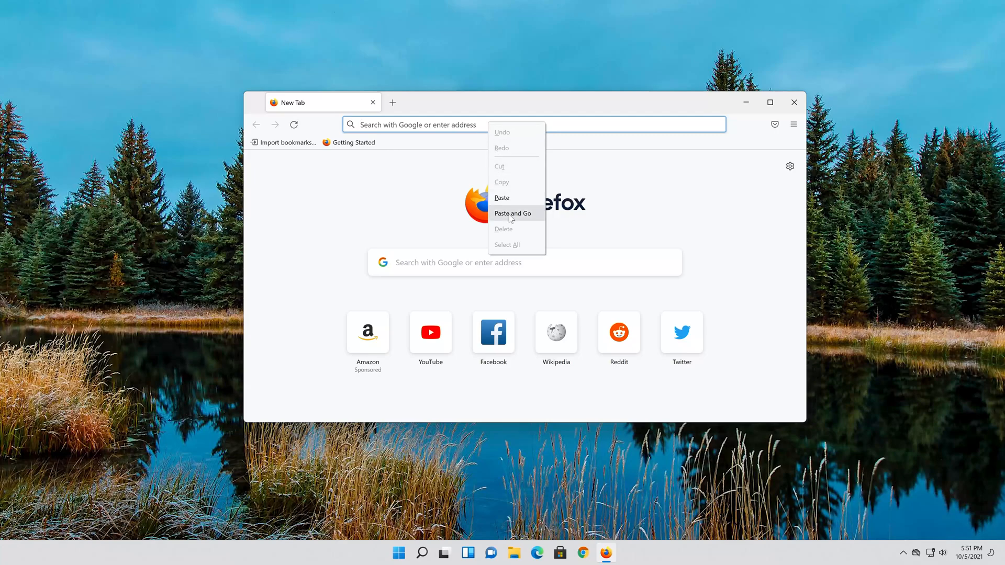
pyautogui.click(511, 214)
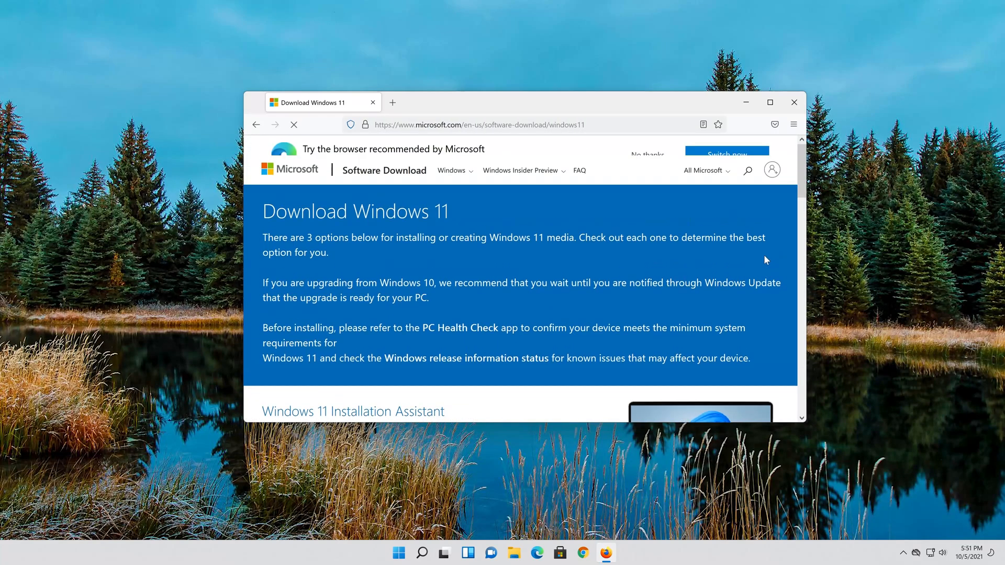
# Download MediaCreationToolW11.exe from Create Windows 11 Installation Media and save it
pyautogui.scroll(-3)
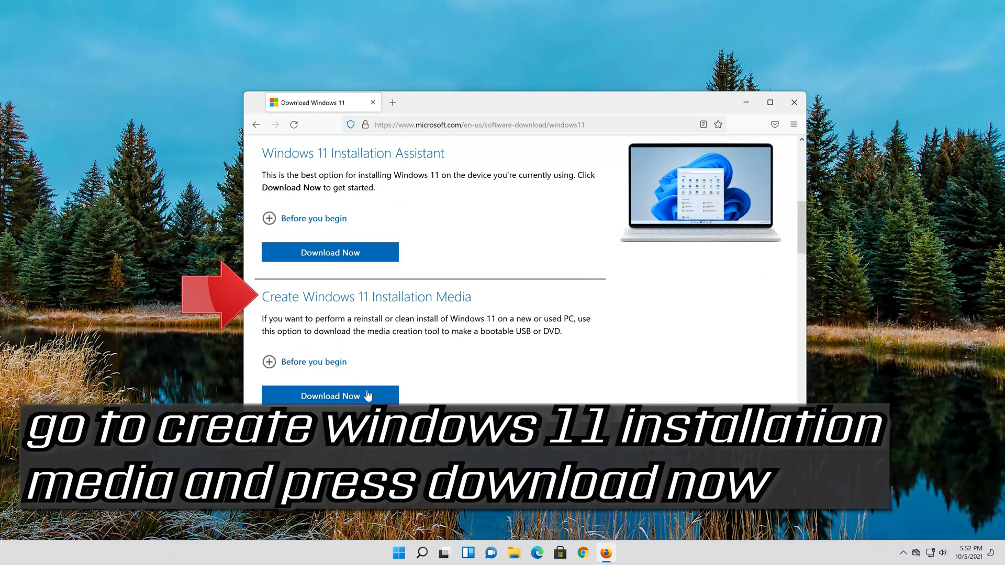
pyautogui.click(329, 396)
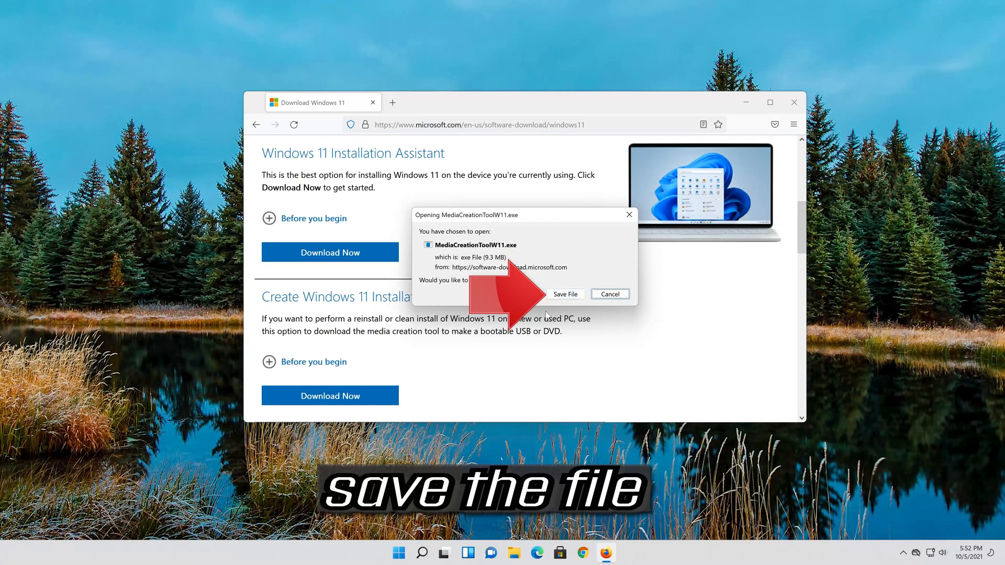
pyautogui.click(564, 294)
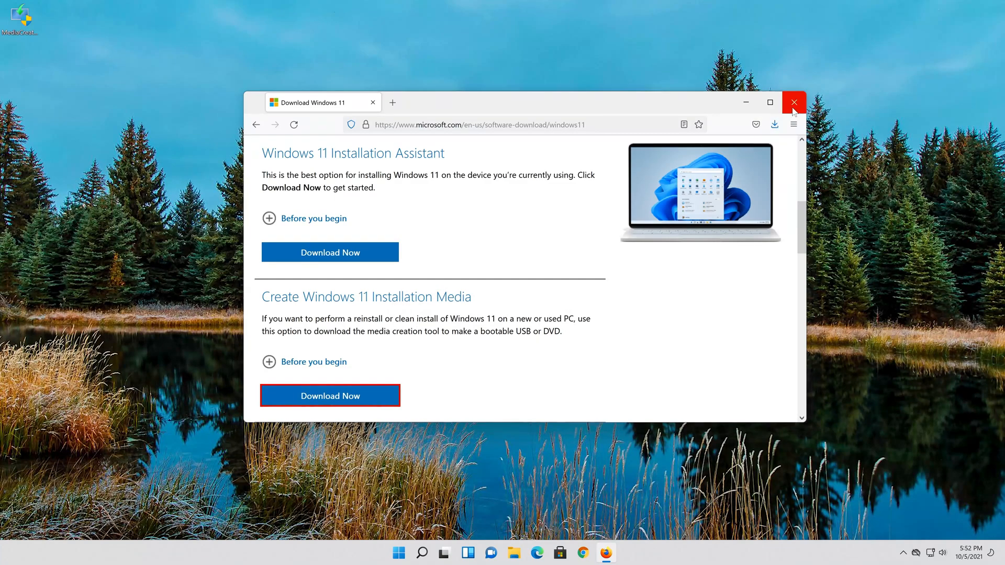
# Close Firefox and launch MediaCreationToolW11 from the desktop, approving the UAC prompt
pyautogui.click(793, 102)
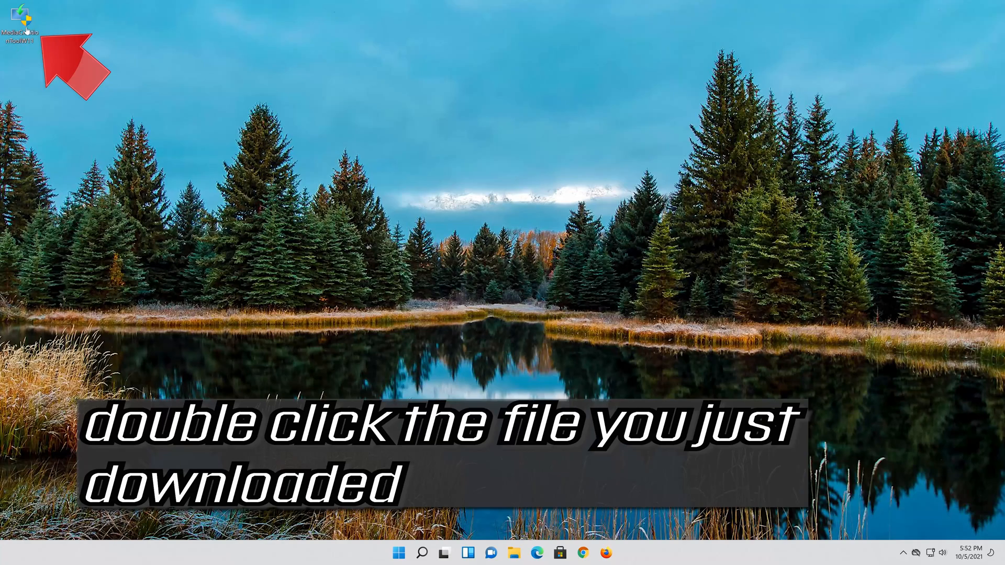
pyautogui.doubleClick(22, 26)
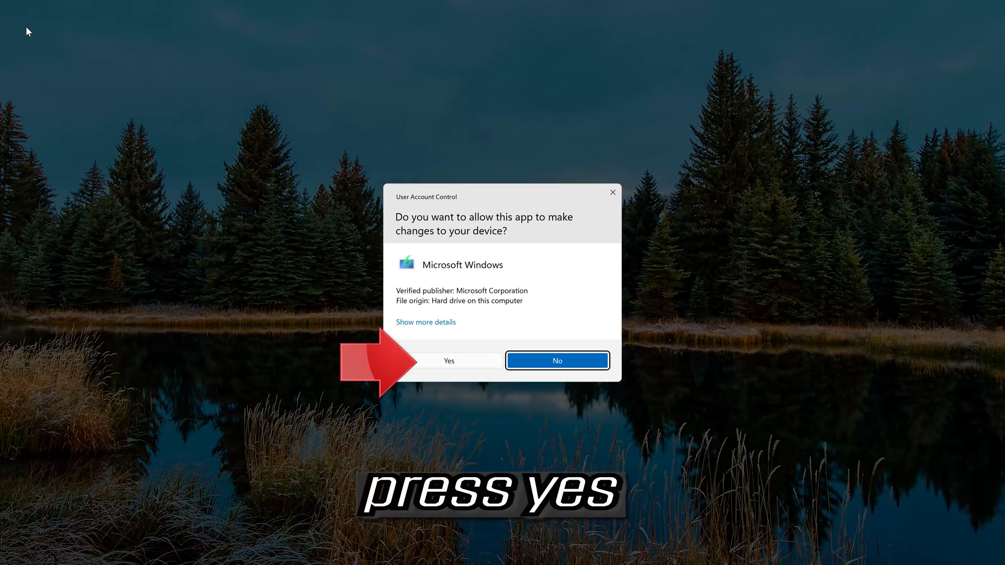
pyautogui.moveTo(434, 409)
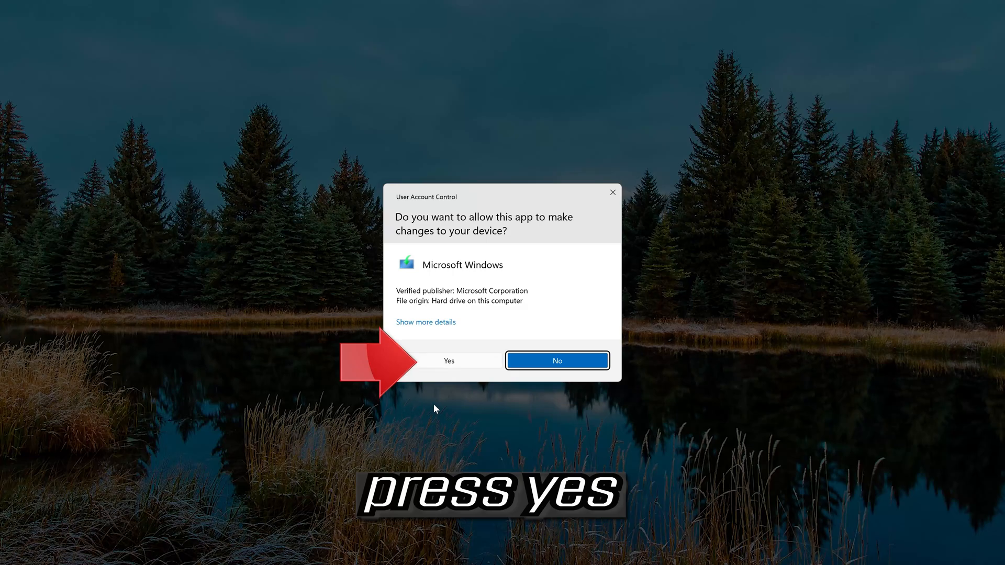
pyautogui.click(448, 360)
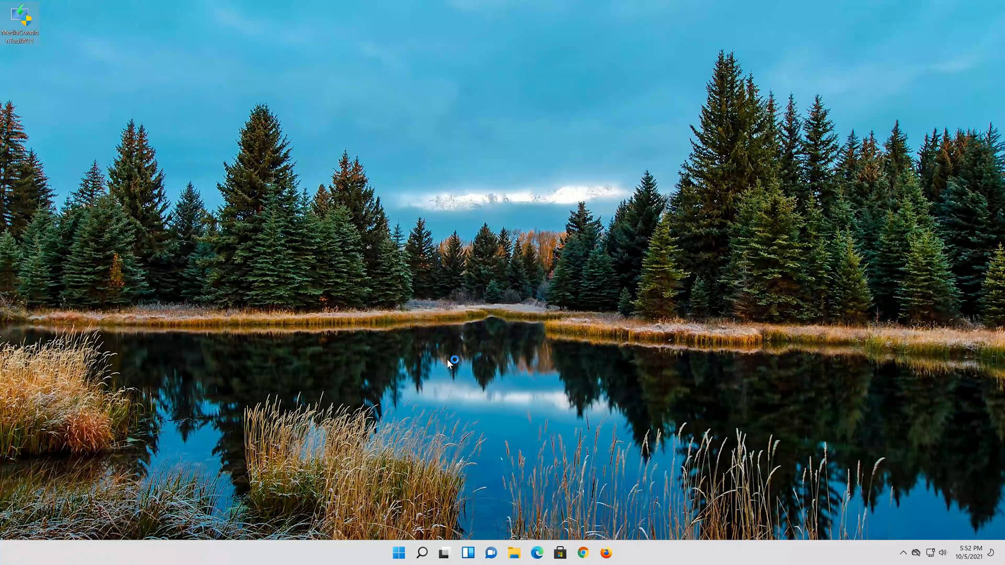
pyautogui.doubleClick(20, 19)
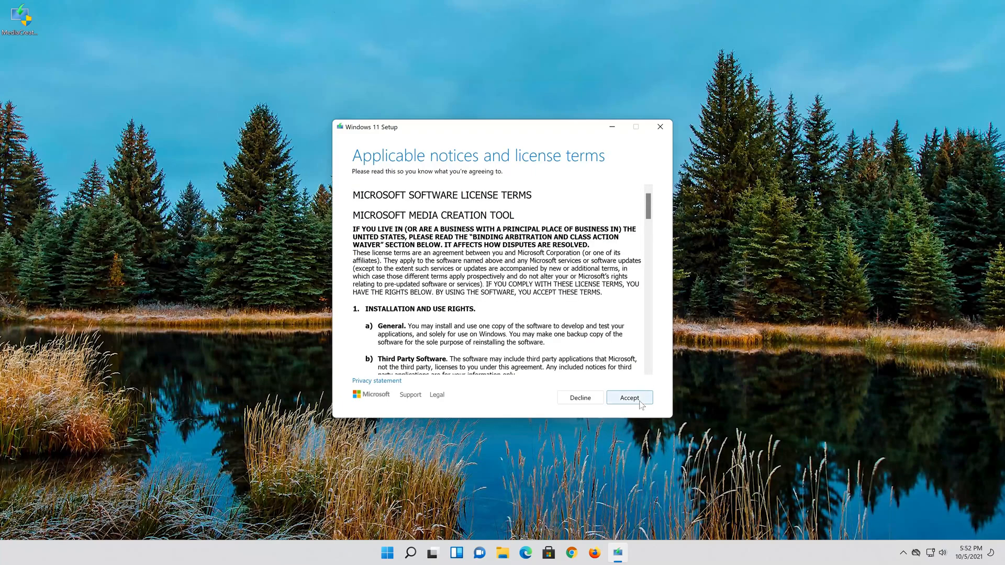
# Accept the license, keep the recommended English Windows 11 options, and choose ISO file media
pyautogui.click(628, 398)
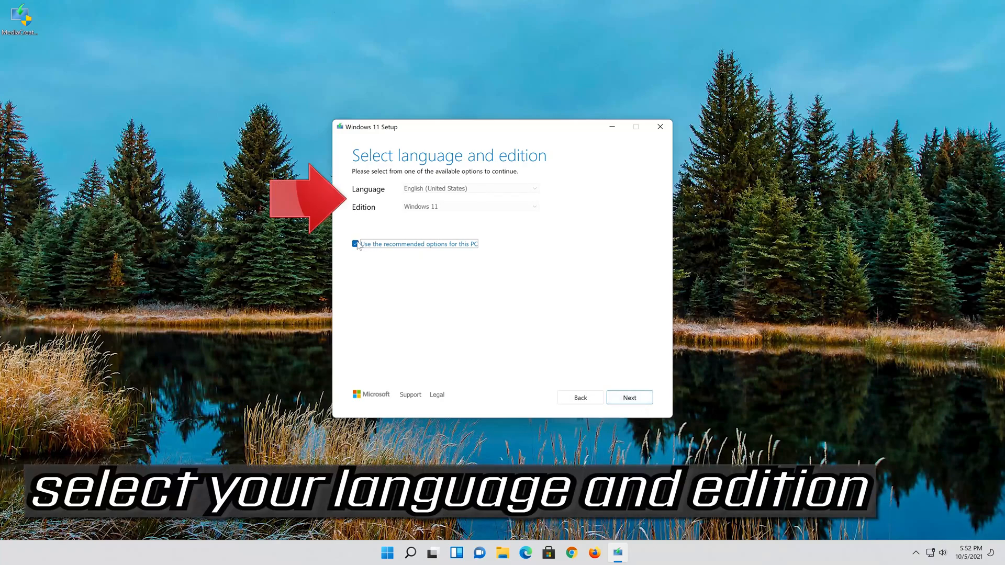
pyautogui.click(355, 244)
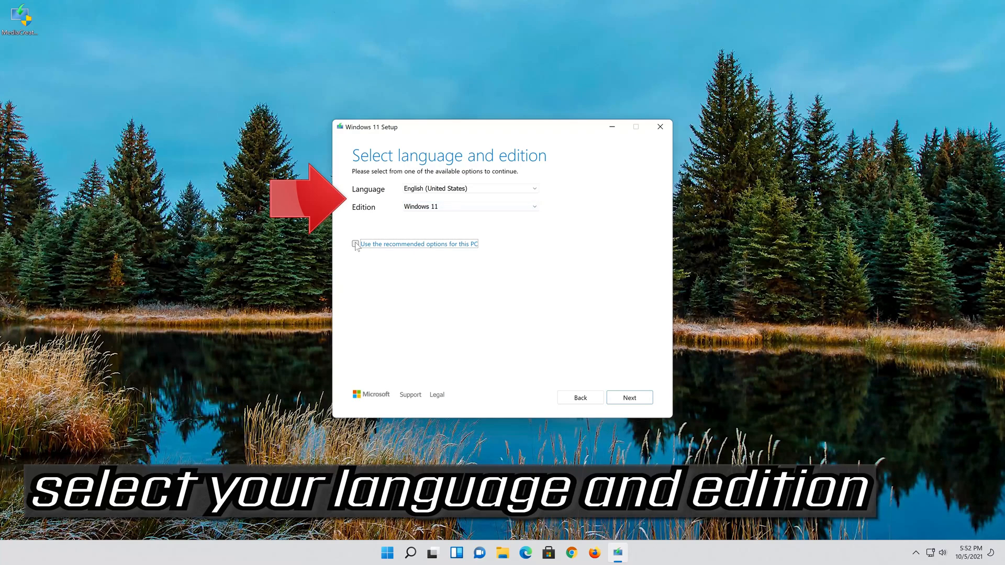
pyautogui.click(356, 245)
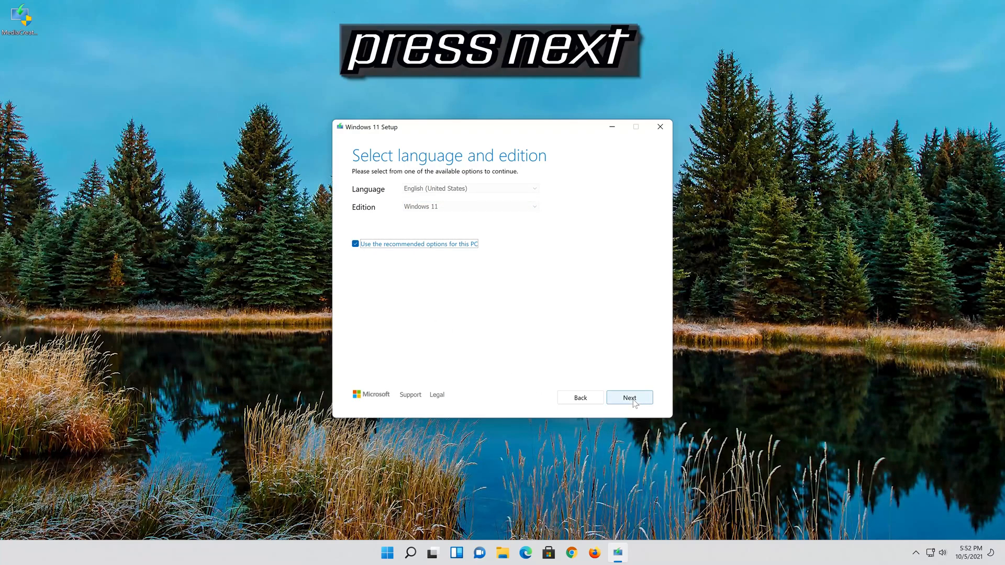
pyautogui.click(629, 397)
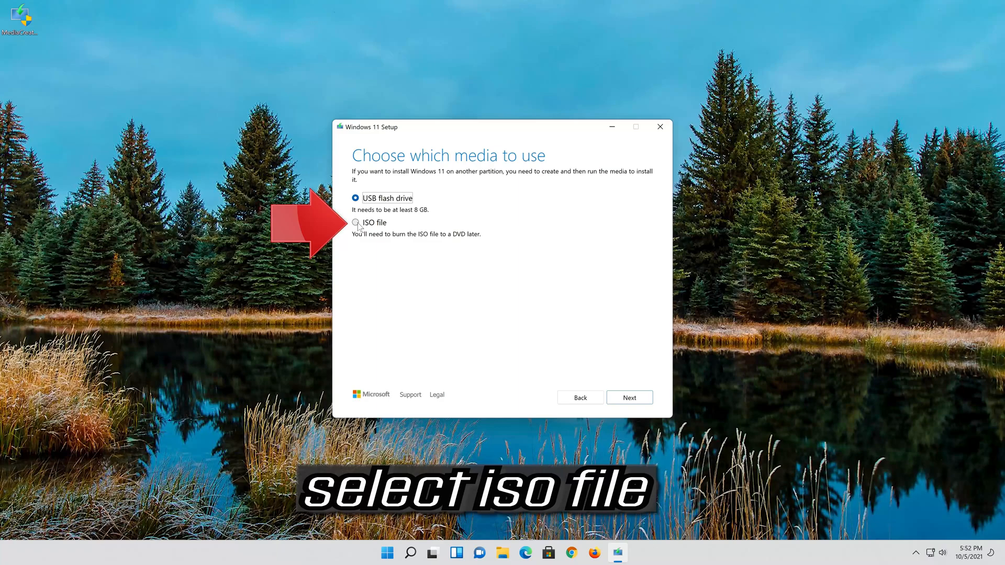
pyautogui.click(355, 222)
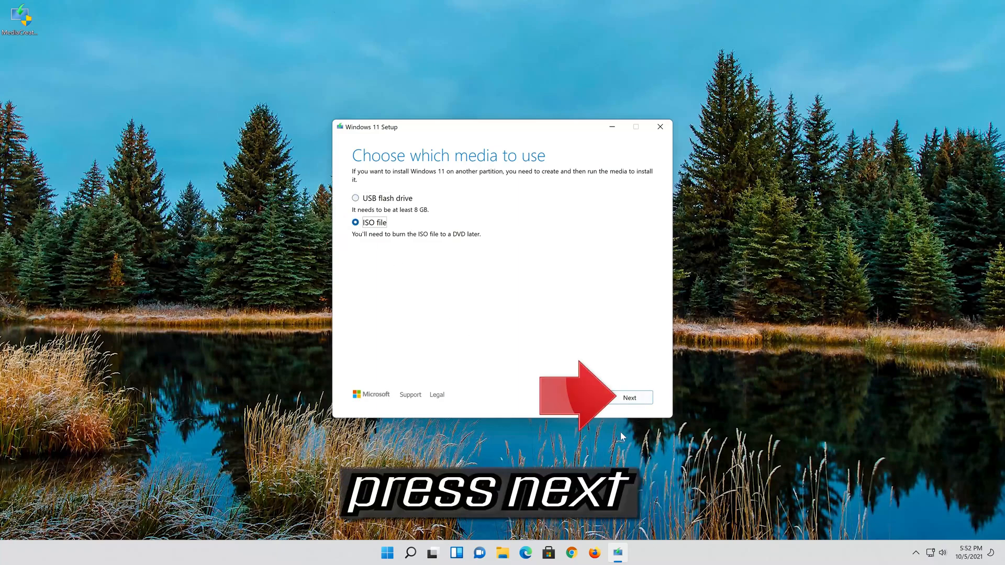
pyautogui.click(631, 397)
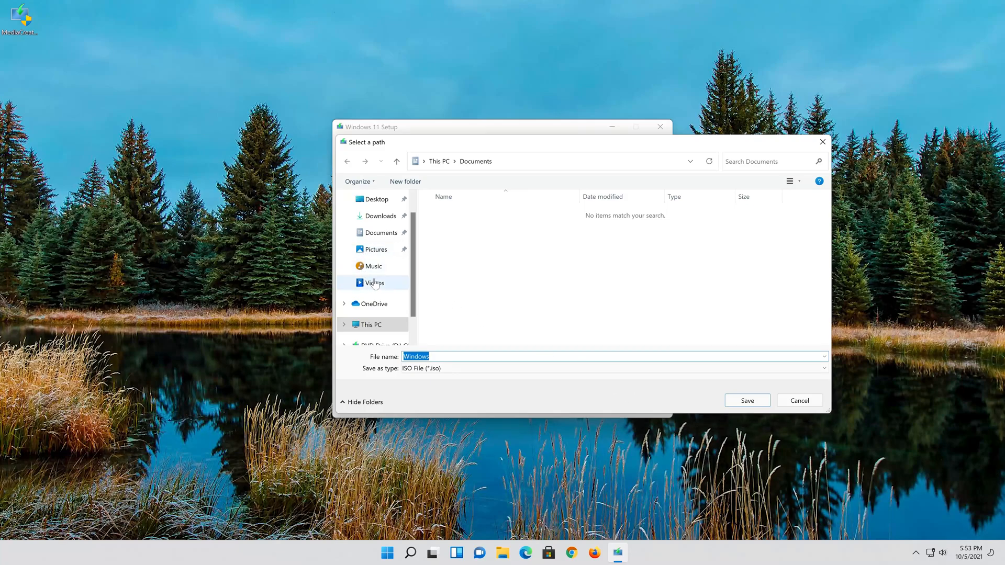
# Save the ISO to the Desktop under the name 'Windows 11'
pyautogui.click(376, 199)
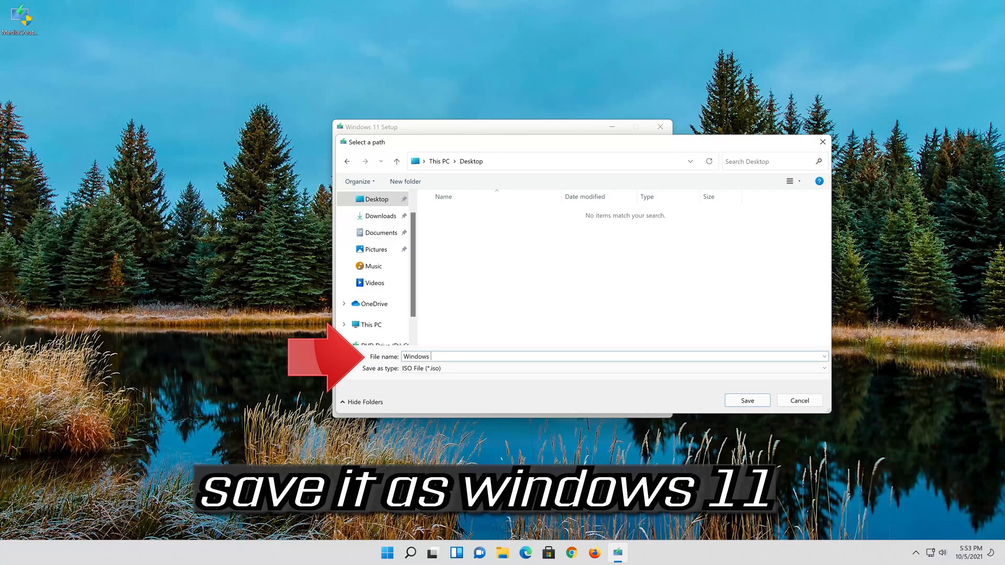
pyautogui.write('11')
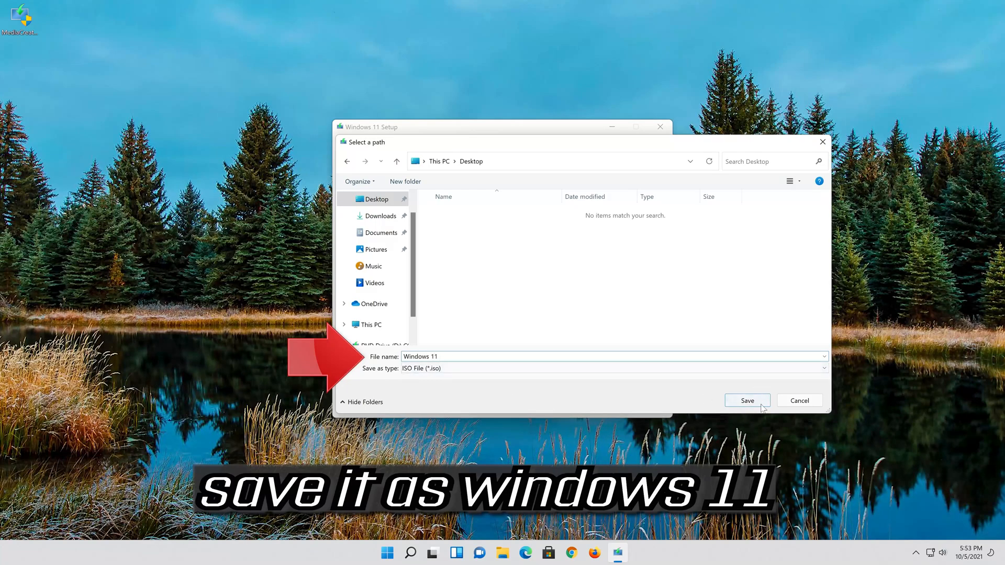
pyautogui.click(746, 400)
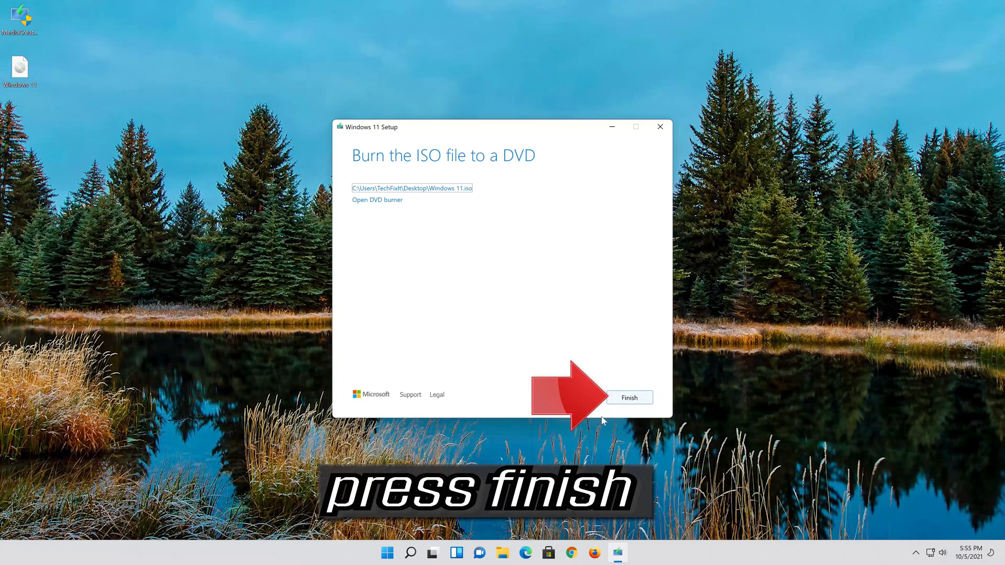
# Finish and close Media Creation Tool, leaving the Windows 11 ISO on the desktop
pyautogui.click(628, 397)
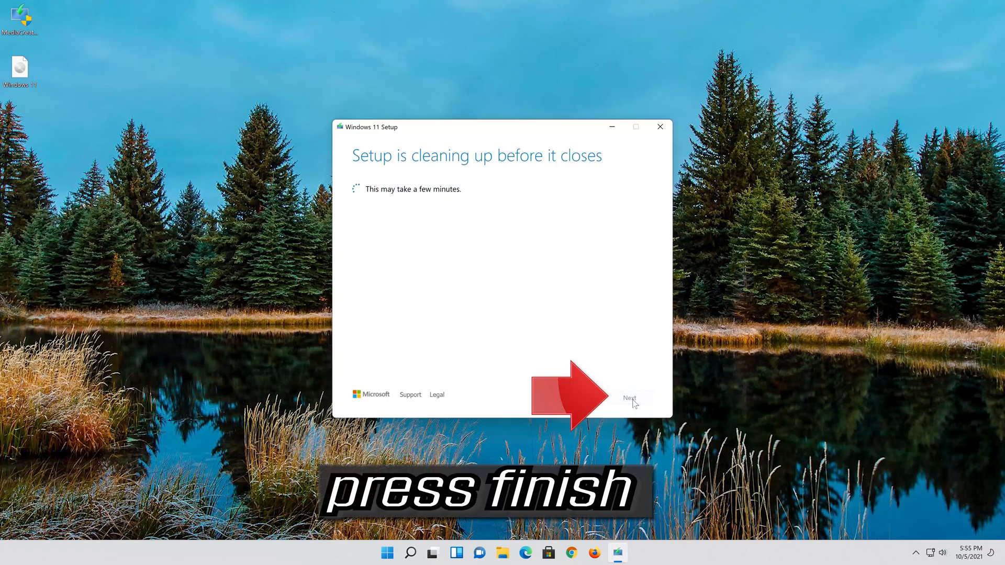
pyautogui.click(630, 397)
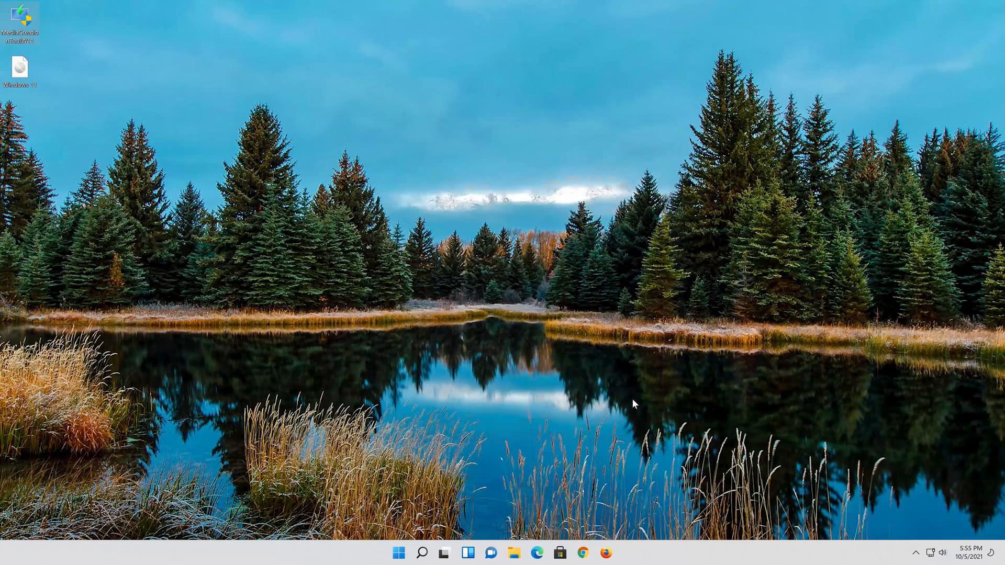
pyautogui.doubleClick(19, 66)
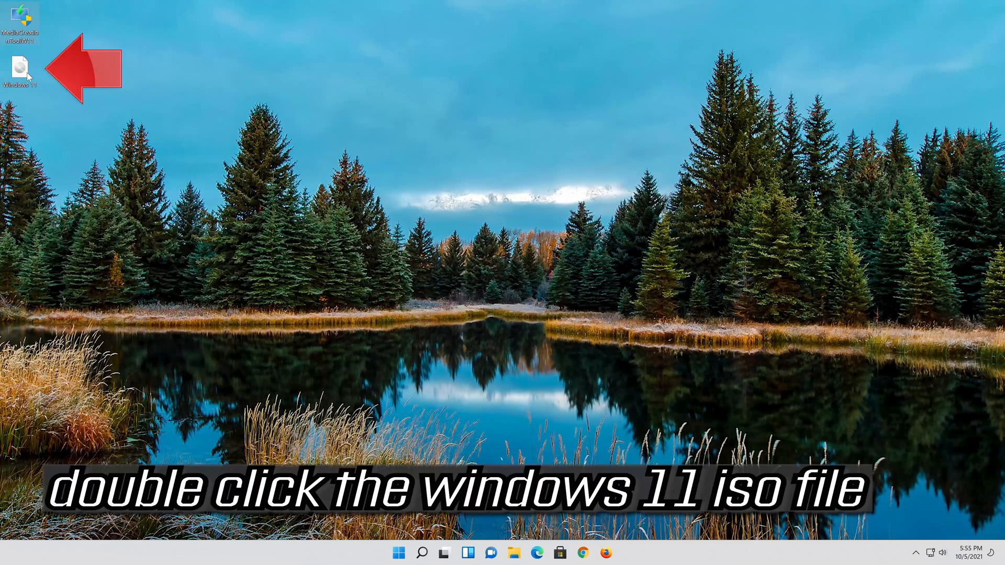
pyautogui.moveTo(21, 67)
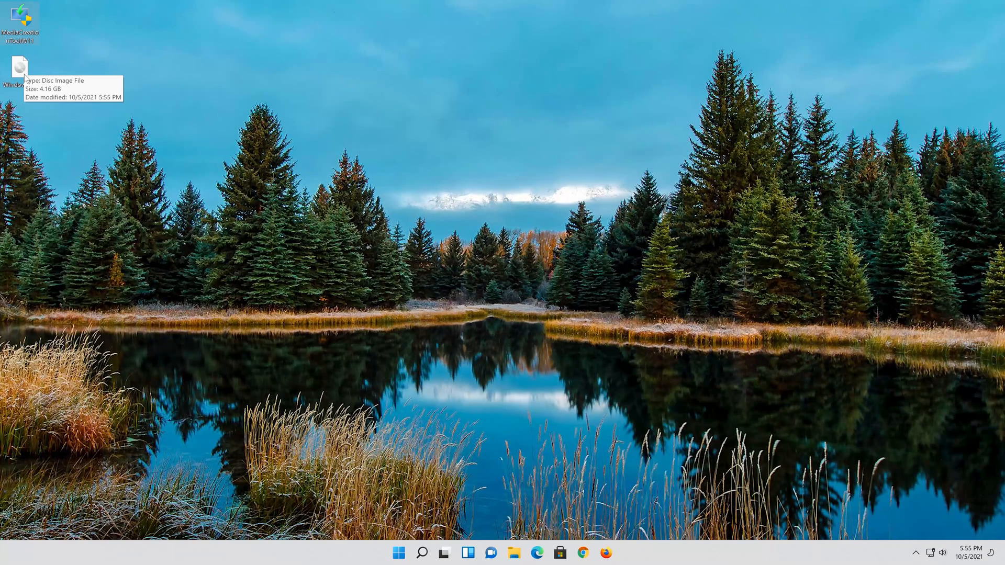
# Mount the Windows 11 ISO and run setup.exe from DVD Drive (E:), approving UAC
pyautogui.doubleClick(19, 68)
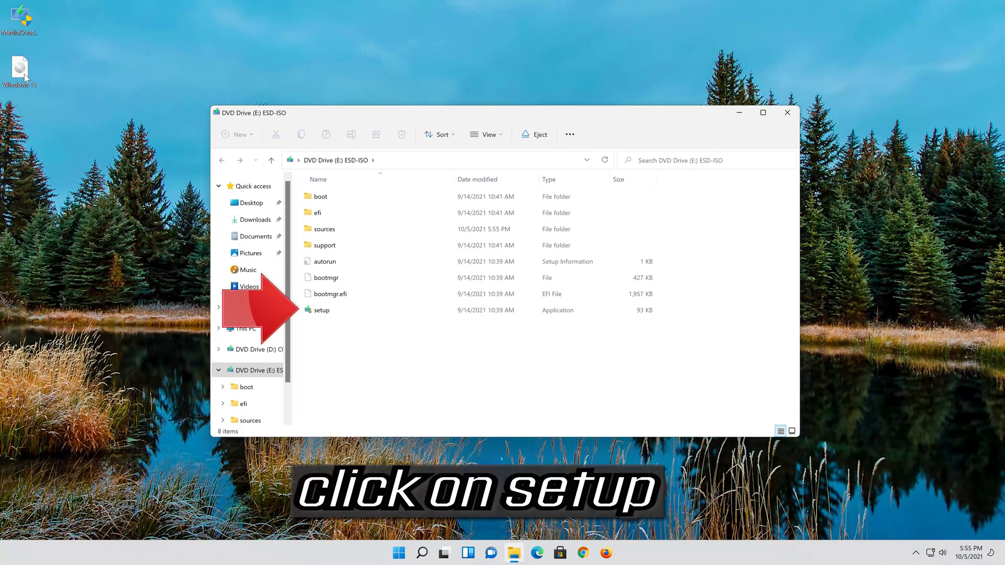
pyautogui.click(321, 310)
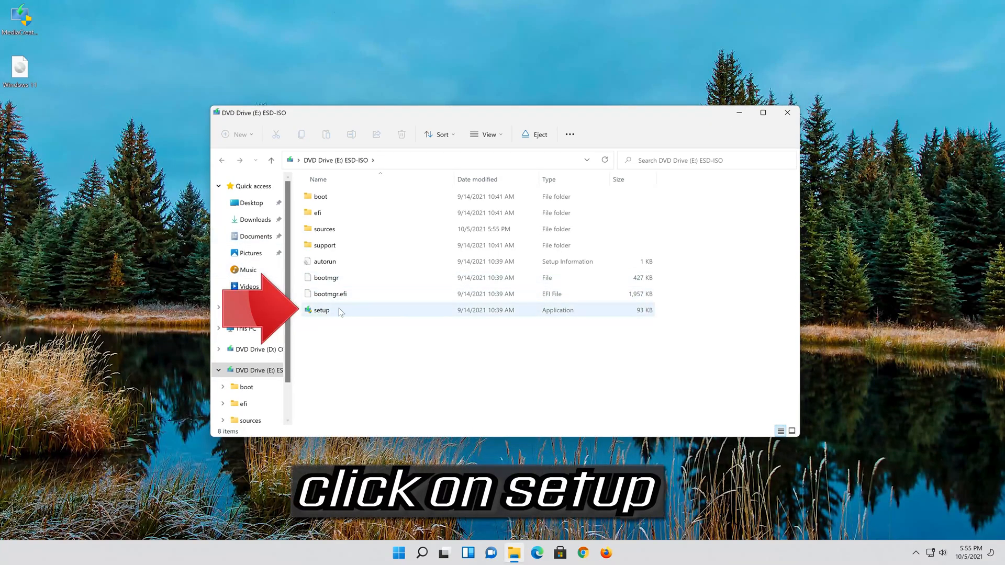
pyautogui.moveTo(320, 310)
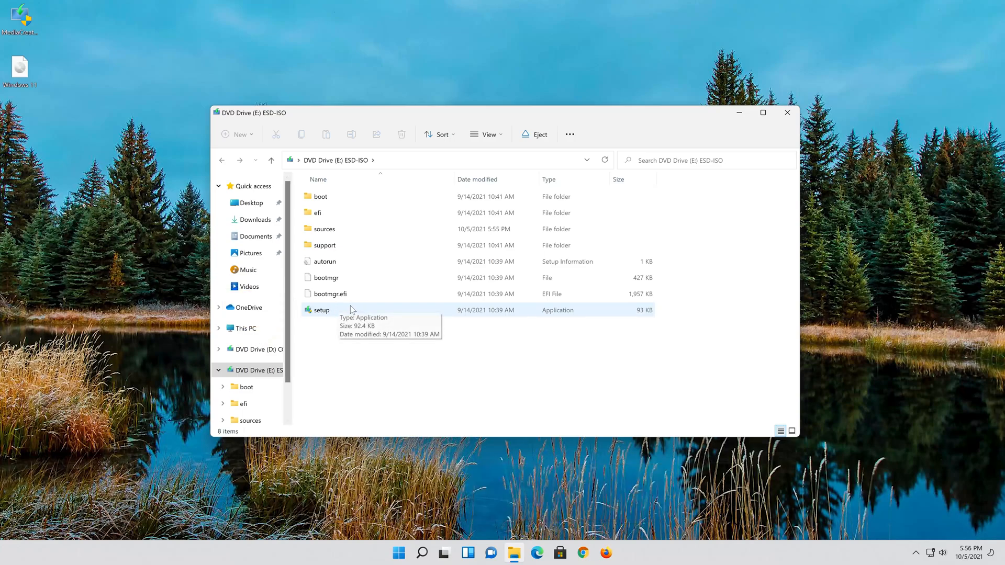
pyautogui.doubleClick(322, 309)
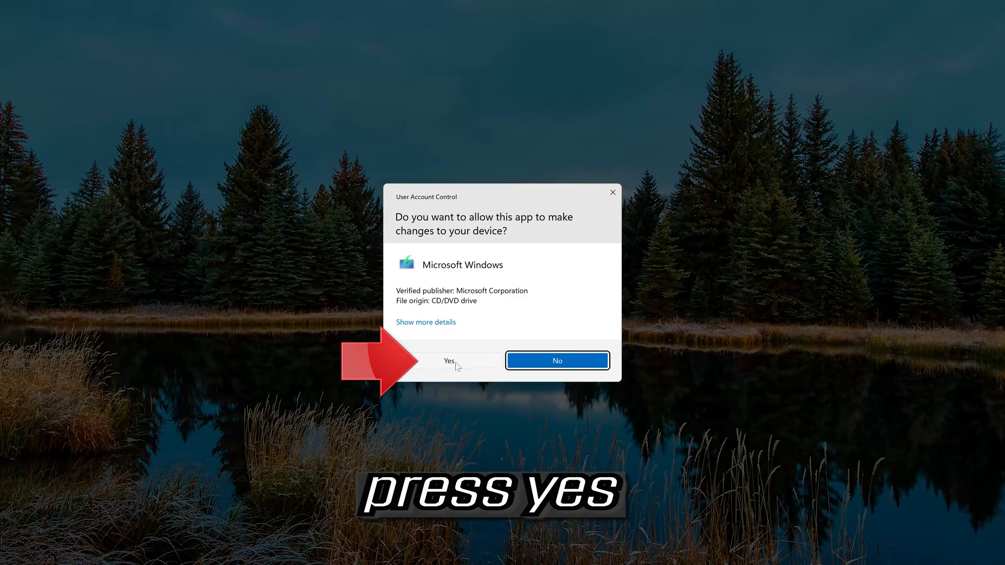
pyautogui.click(448, 360)
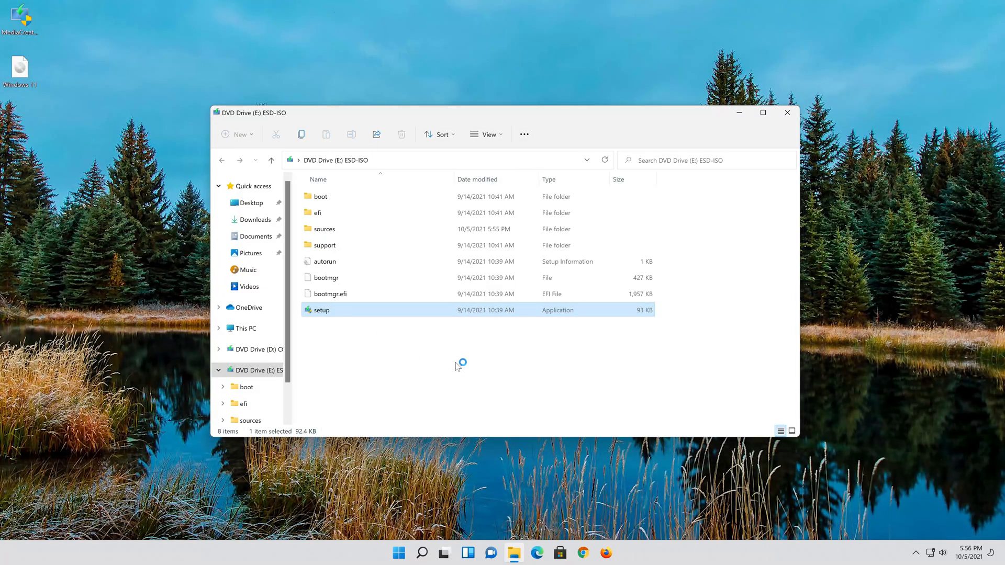
pyautogui.doubleClick(321, 309)
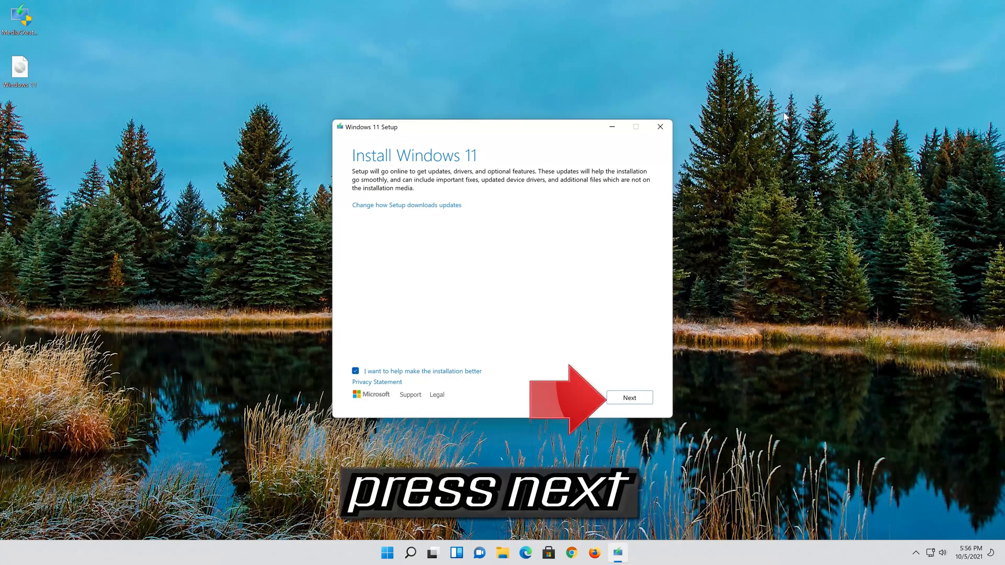
# Move past the Install Windows 11 intro and update check, then accept the license terms
pyautogui.click(629, 397)
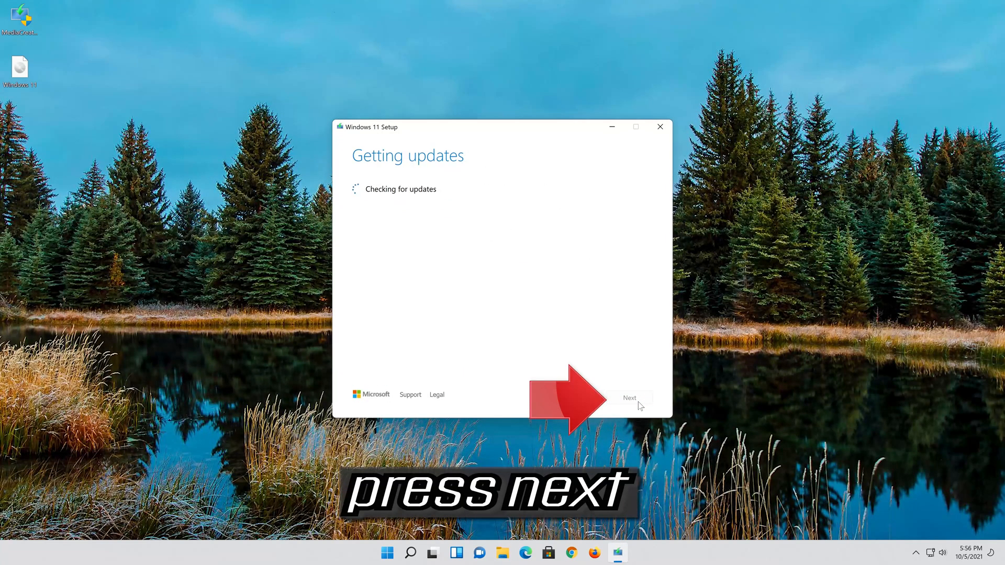
pyautogui.click(628, 397)
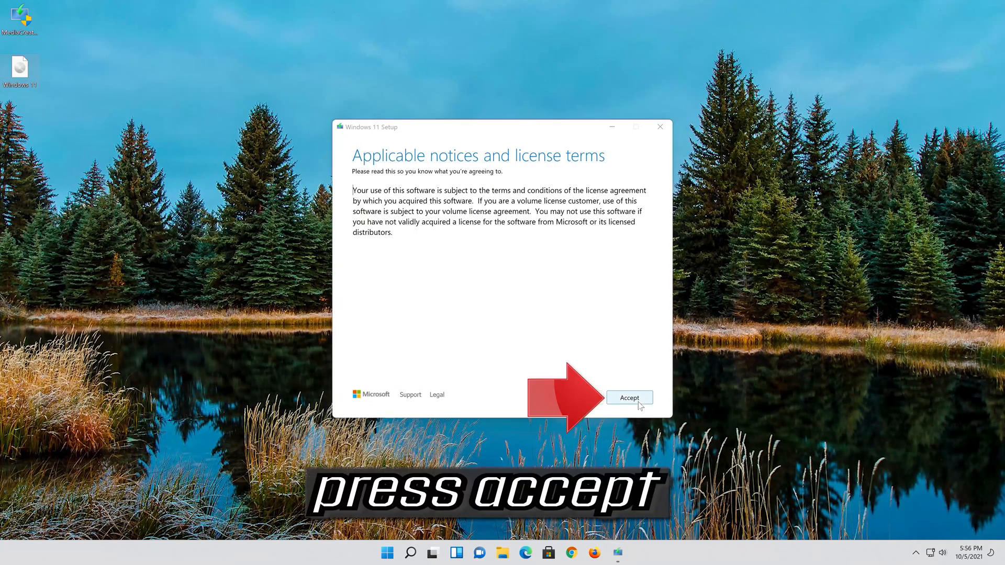
pyautogui.click(628, 397)
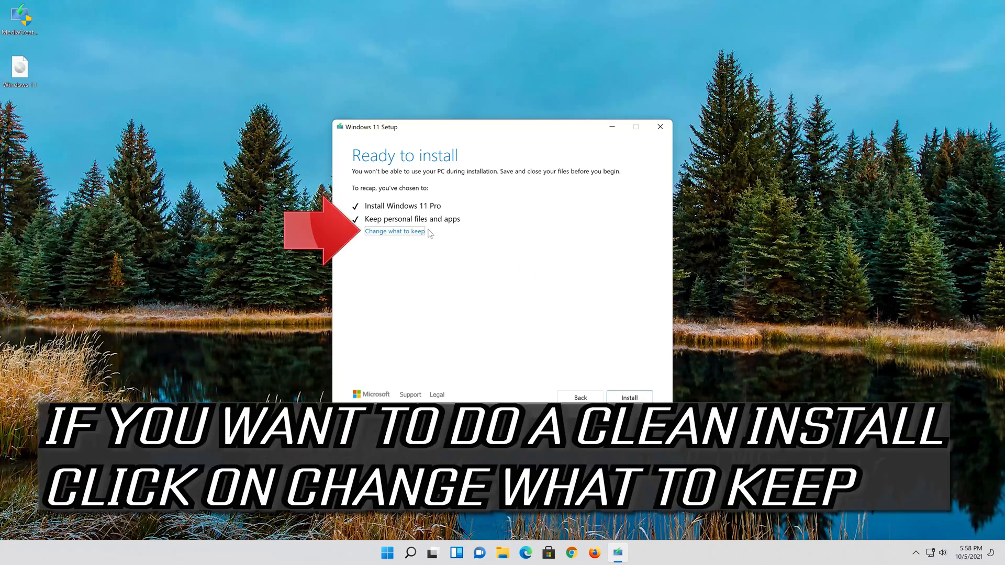
# Confirm Keep personal files and apps under Change what to keep, then start the install
pyautogui.click(394, 231)
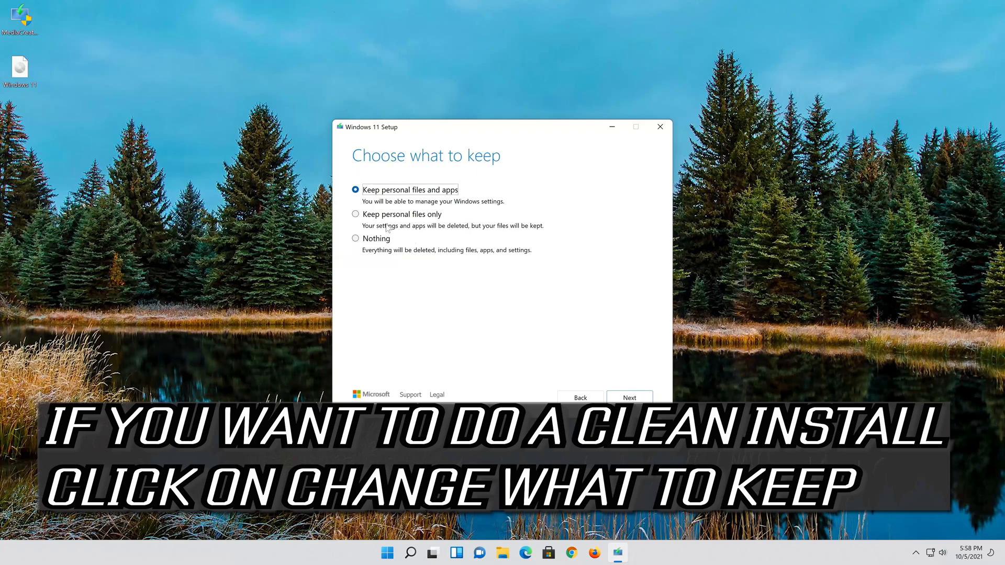
pyautogui.moveTo(402, 210)
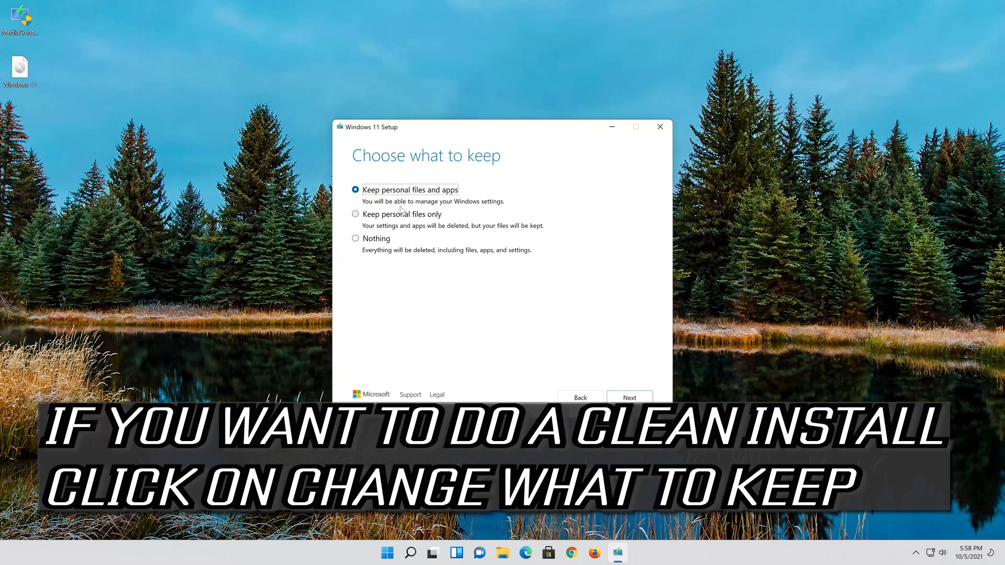
pyautogui.click(628, 397)
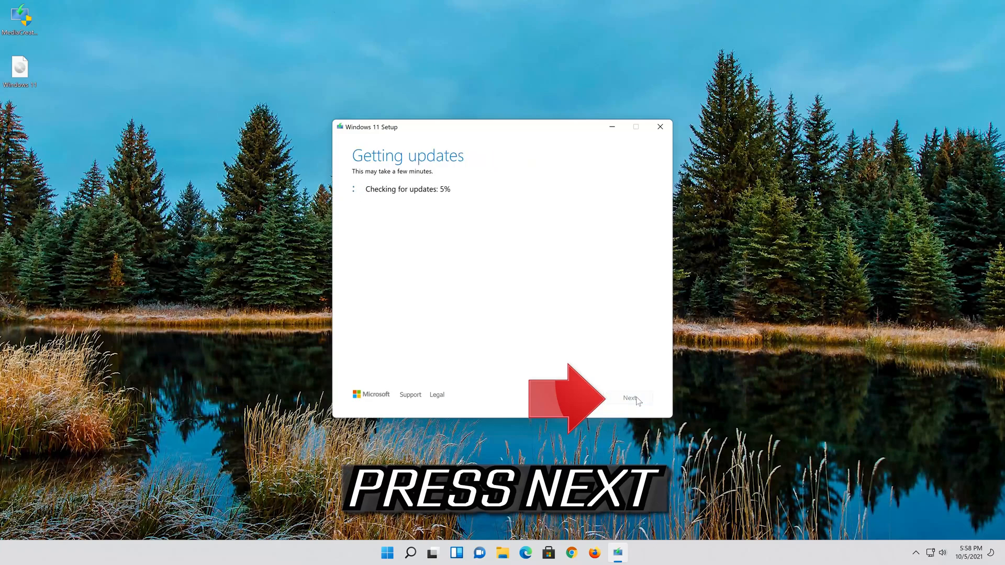
pyautogui.click(628, 397)
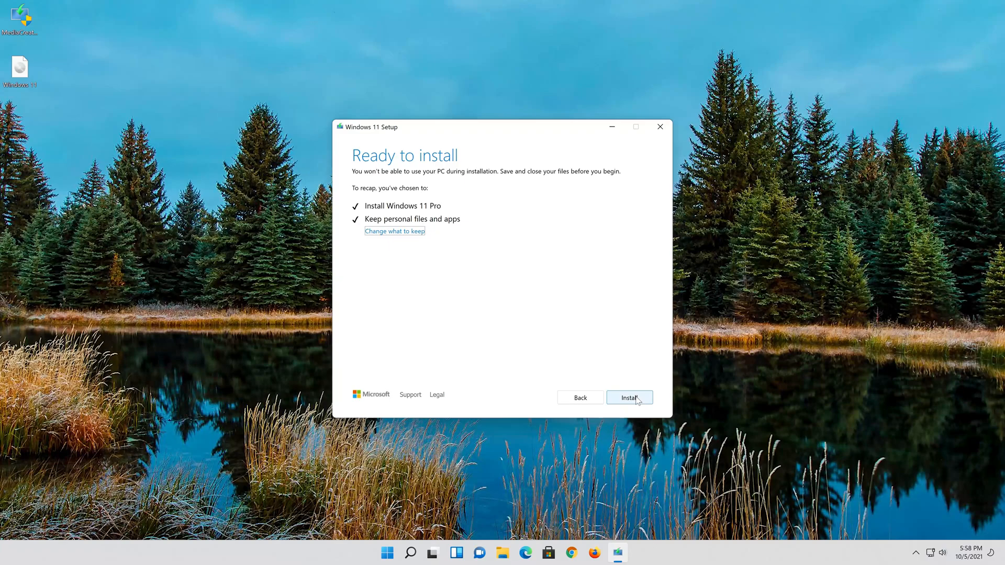
pyautogui.click(629, 397)
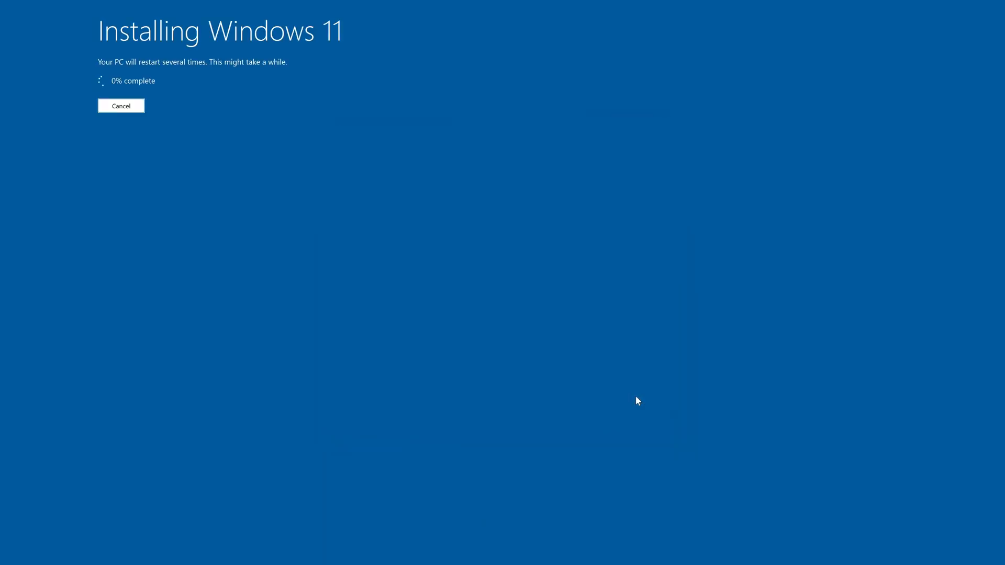